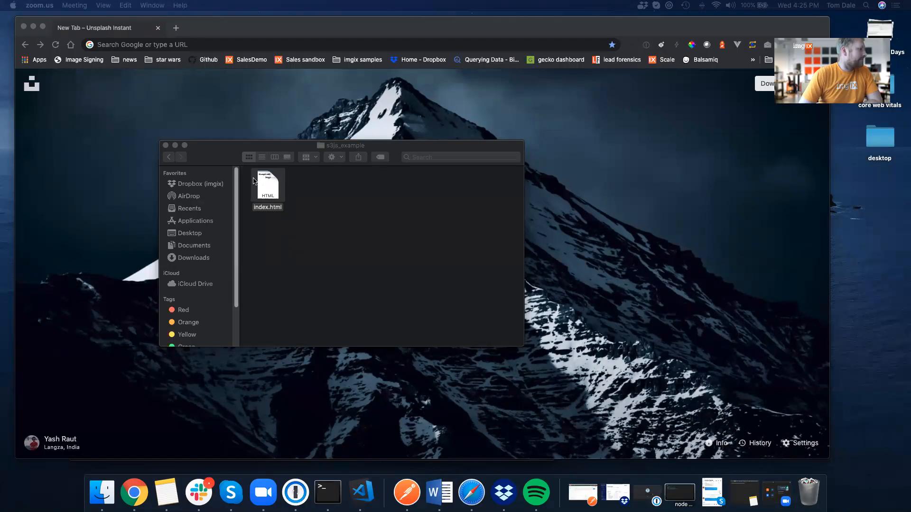
# Open the local index.html in Chrome and scroll through the AWS S3 photo gallery.
pyautogui.doubleClick(267, 185)
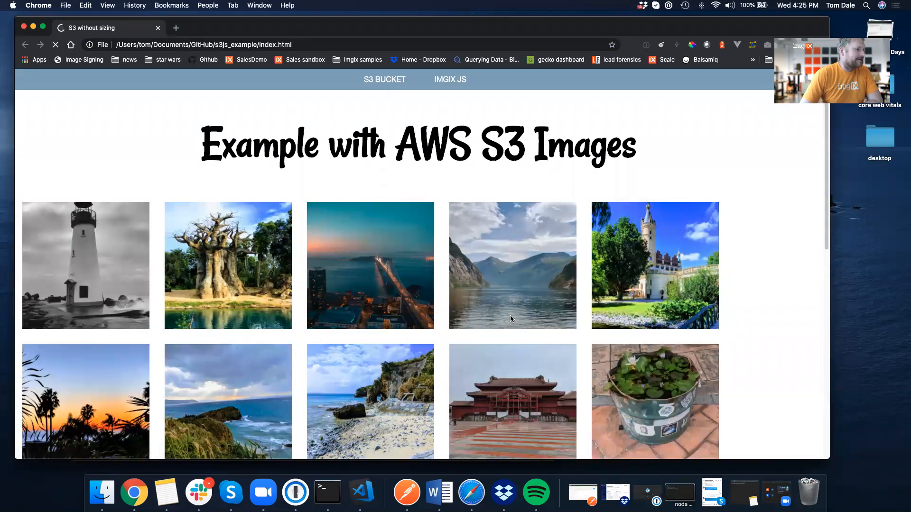
pyautogui.scroll(-3)
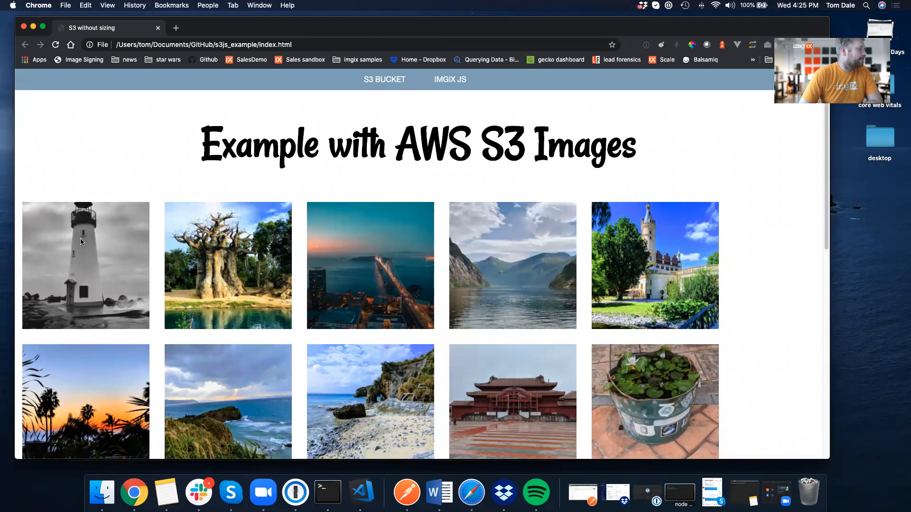
# In VS Code, highlight the square img CSS rule and scroll to the 25 S3 image tags.
pyautogui.click(360, 492)
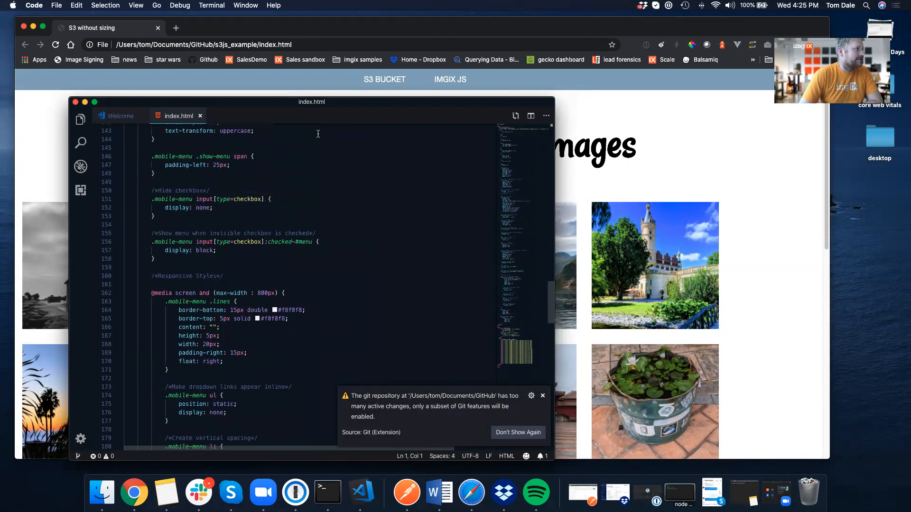
pyautogui.scroll(-3)
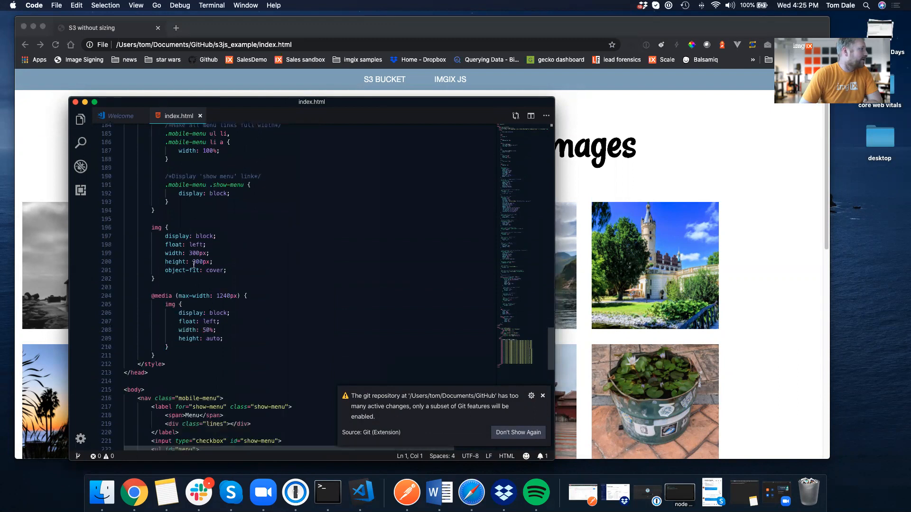
pyautogui.moveTo(164, 236); pyautogui.dragTo(227, 270)
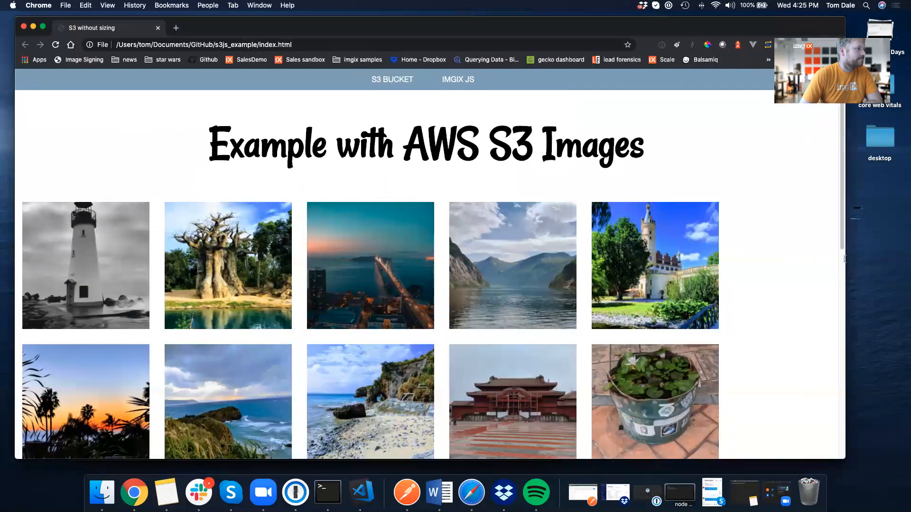
pyautogui.click(361, 493)
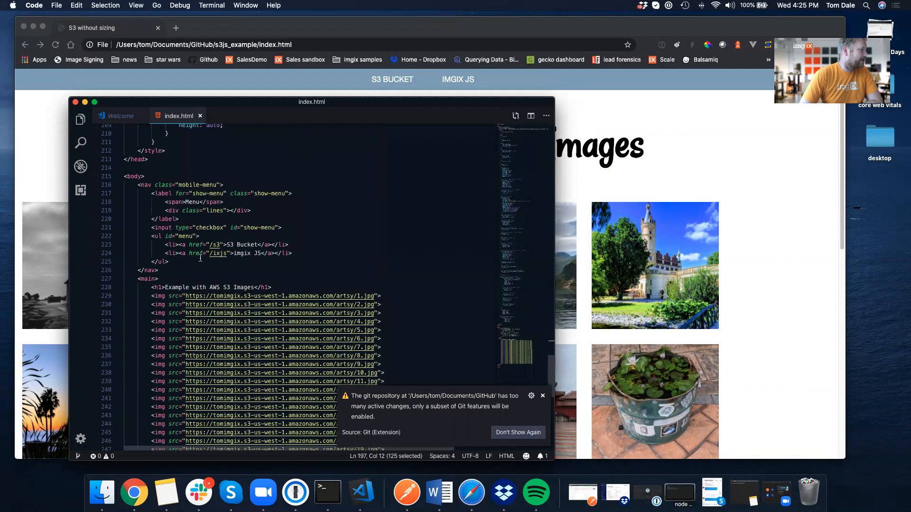
pyautogui.scroll(-3)
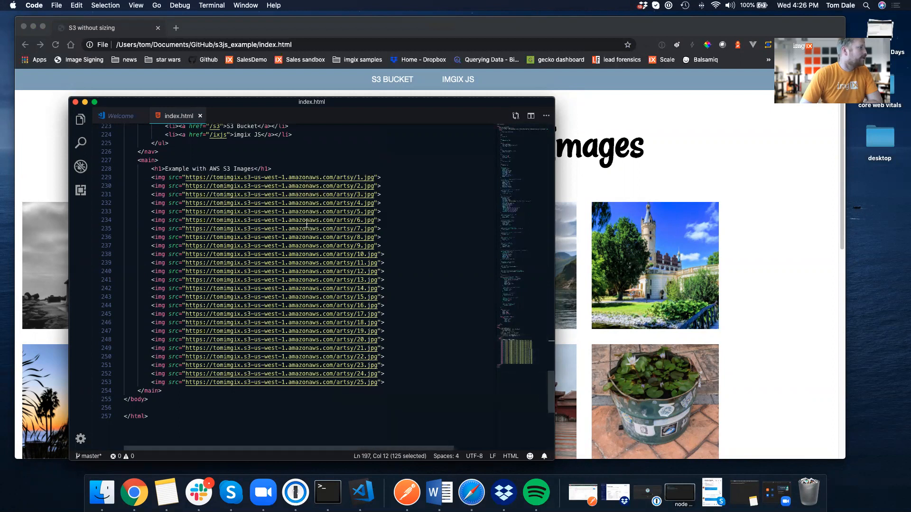
pyautogui.moveTo(279, 228)
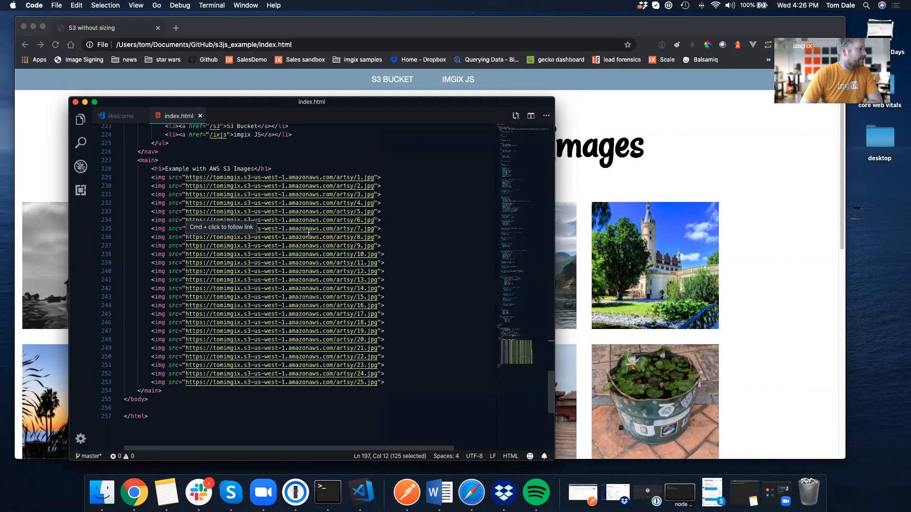
pyautogui.moveTo(300, 245)
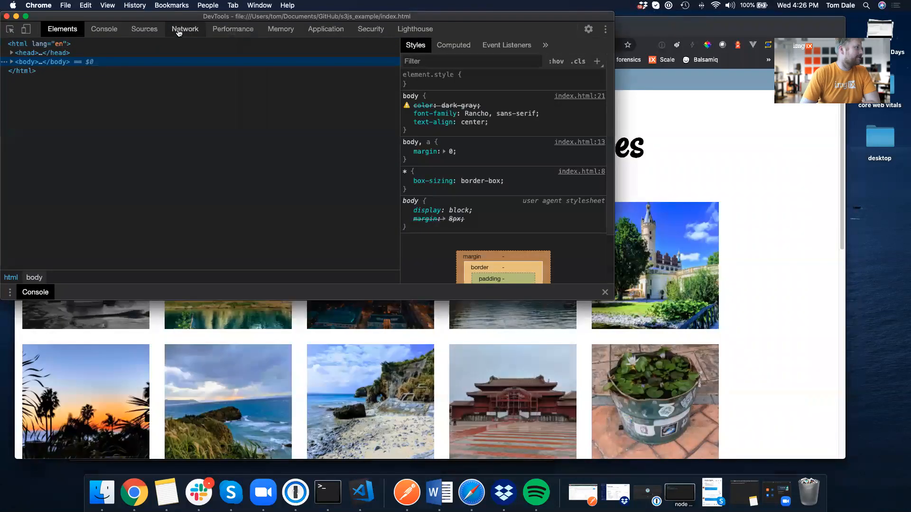
# Check the Network panel (28 requests, 70.5 MB, 12.41 s load), then close DevTools.
pyautogui.click(185, 29)
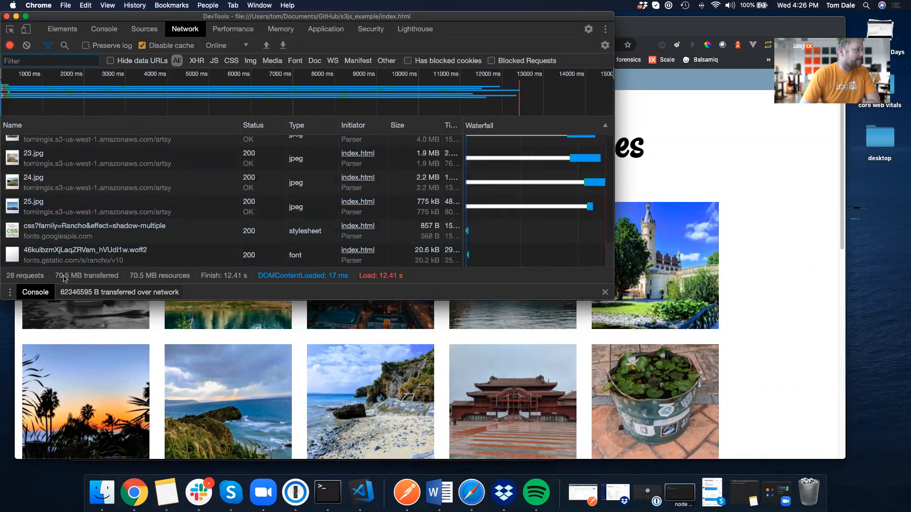
pyautogui.moveTo(259, 98)
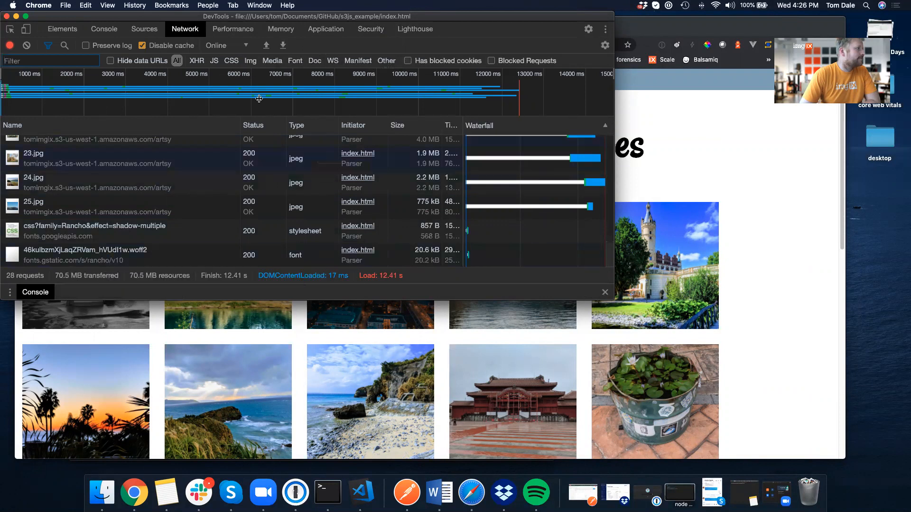
pyautogui.click(250, 61)
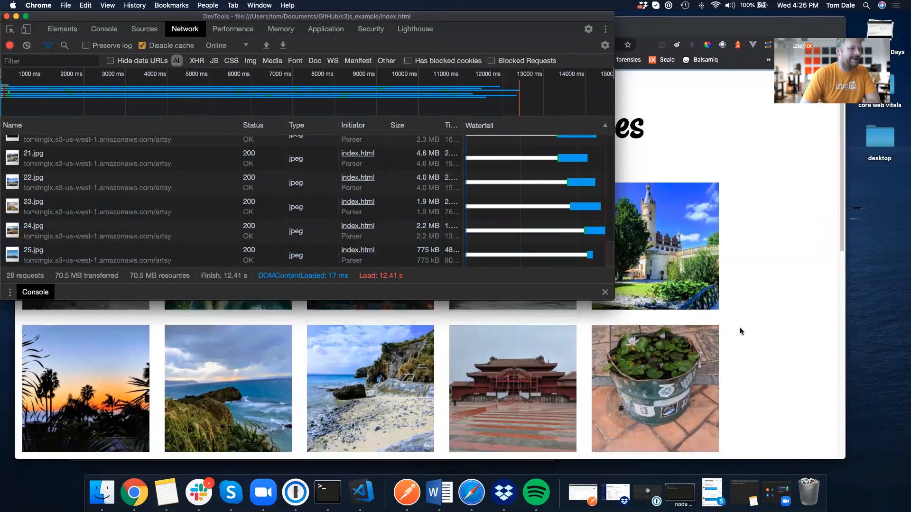
pyautogui.scroll(-3)
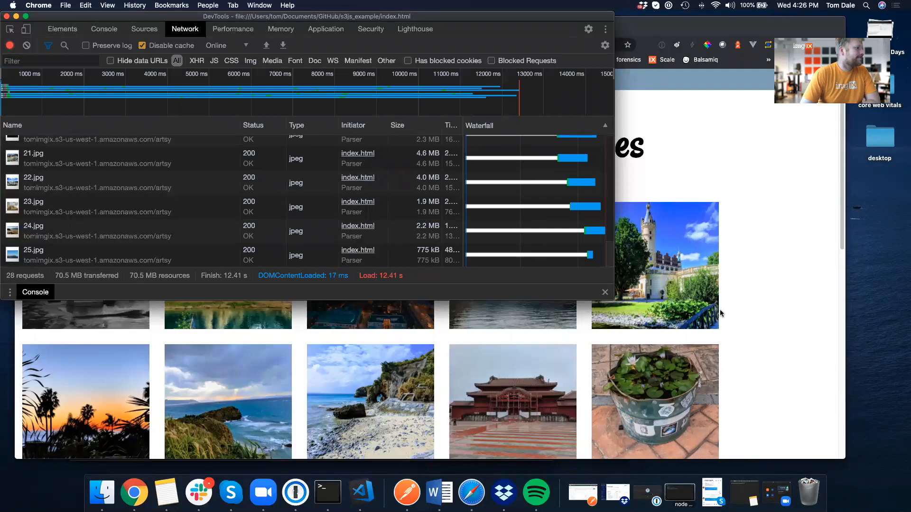
pyautogui.click(605, 292)
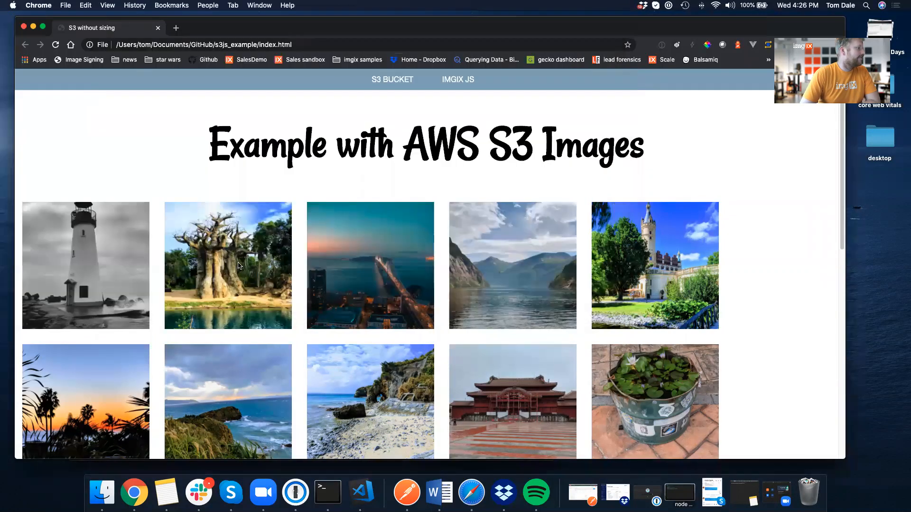
# Open the baobab tree photo in its own tab to see its 2710×3614 size, then close it.
pyautogui.rightClick(237, 265)
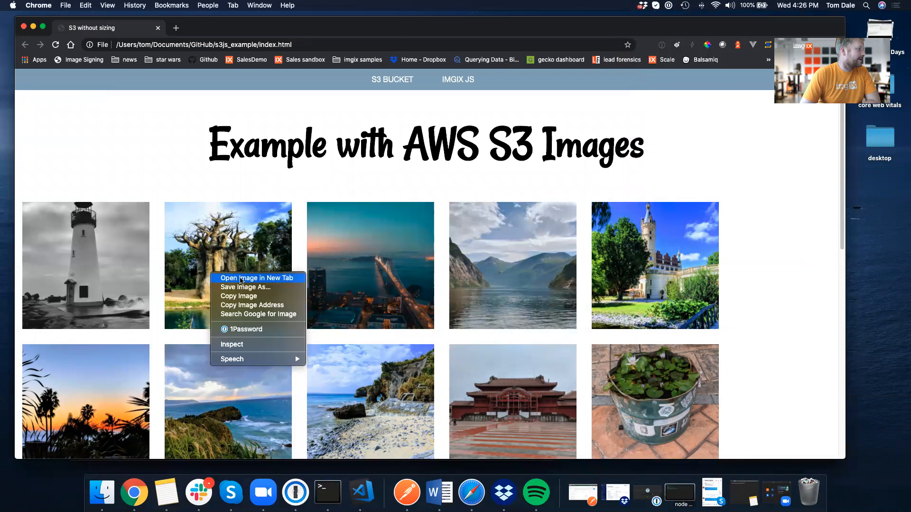
pyautogui.click(257, 278)
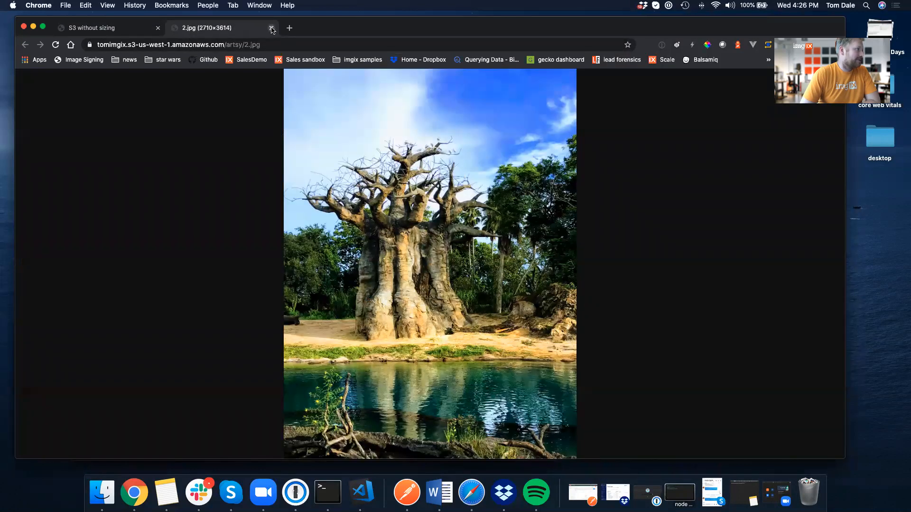
pyautogui.click(271, 28)
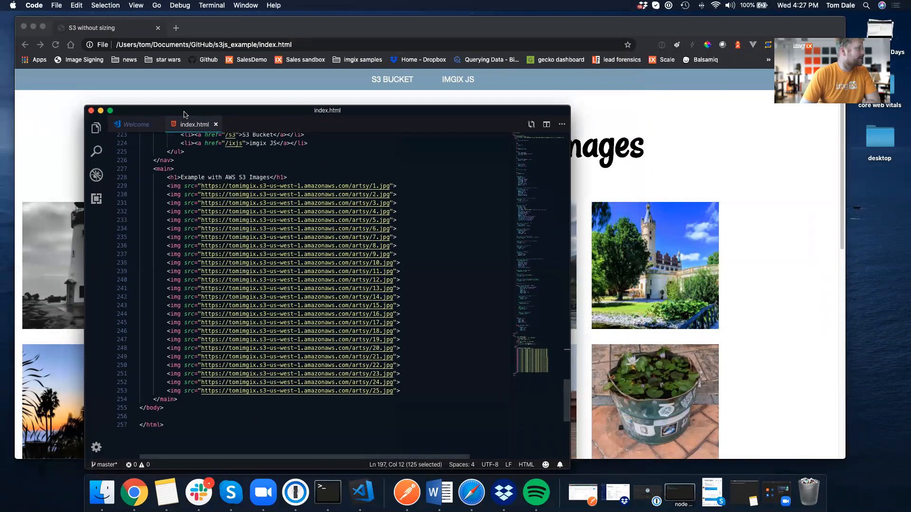
# Save a copy of index.html into the ixjs_example folder with Save As.
pyautogui.click(56, 5)
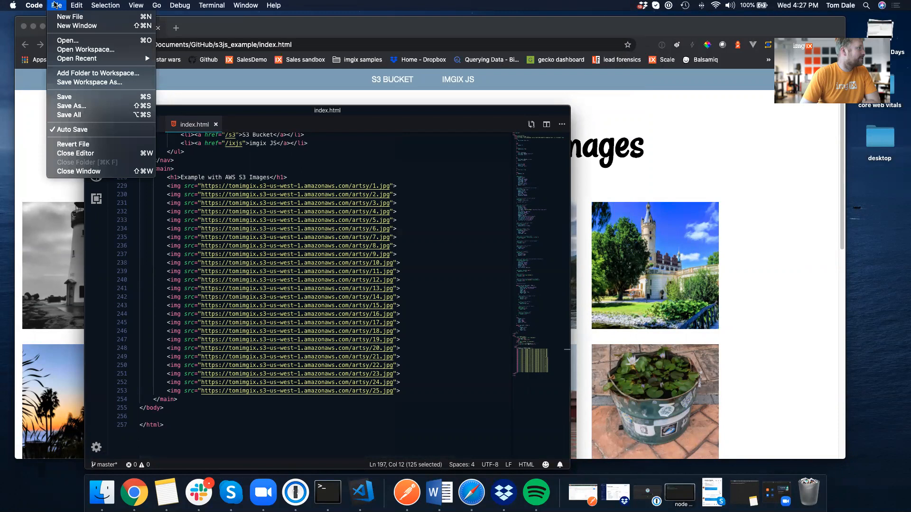
pyautogui.click(71, 105)
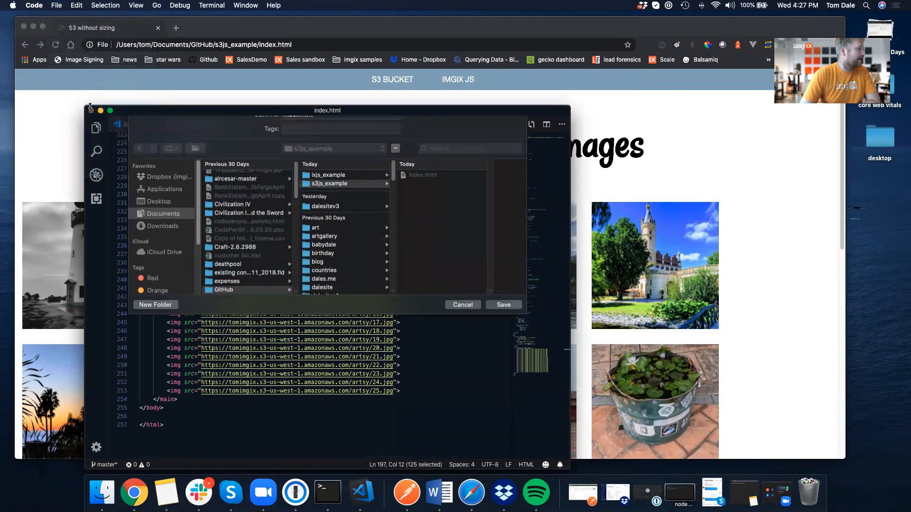
pyautogui.click(328, 175)
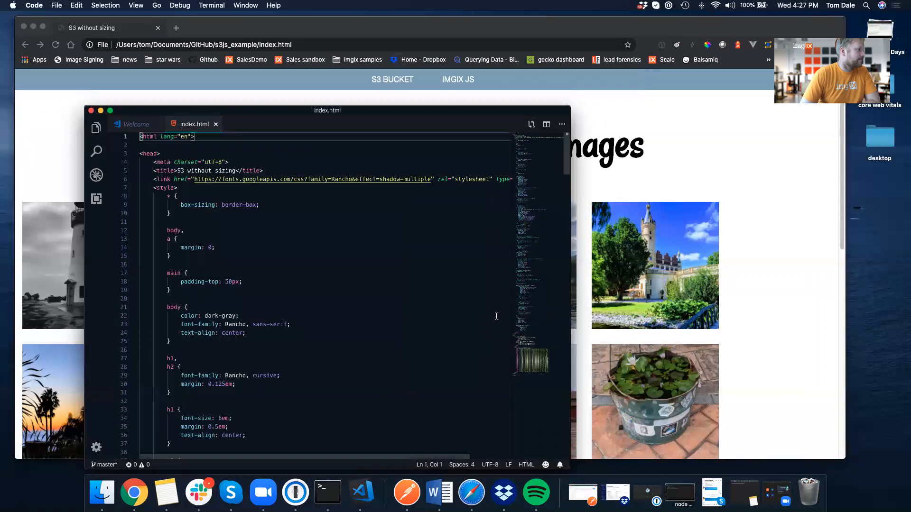
# Open a new Chrome tab and browse Finder for the saved ixjs_example copy.
pyautogui.scroll(-3)
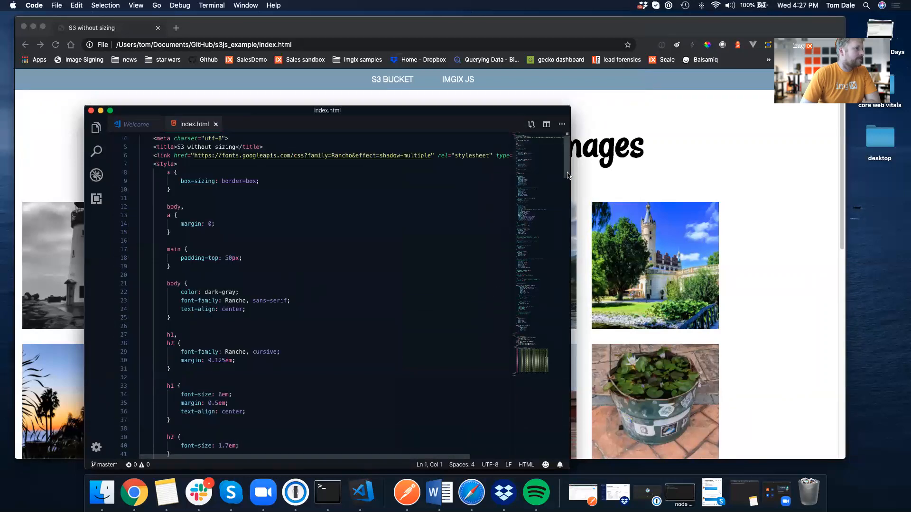
pyautogui.scroll(-3)
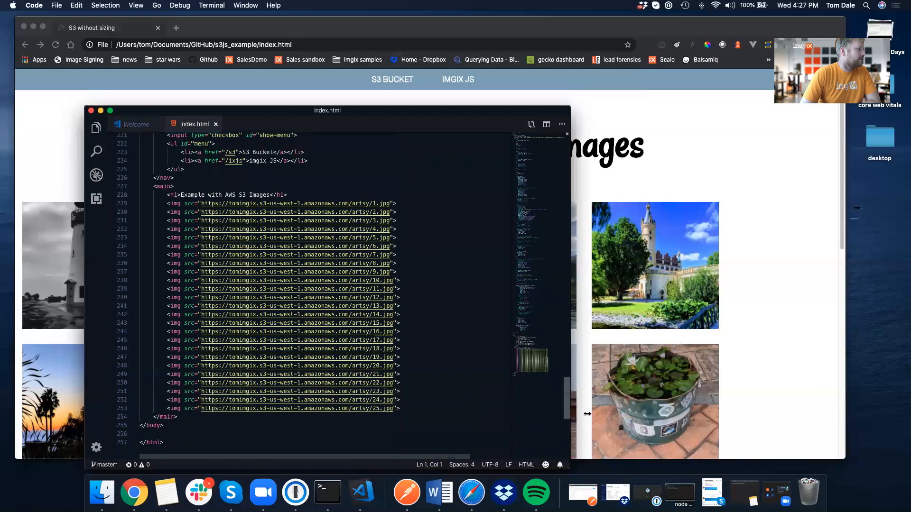
pyautogui.click(251, 28)
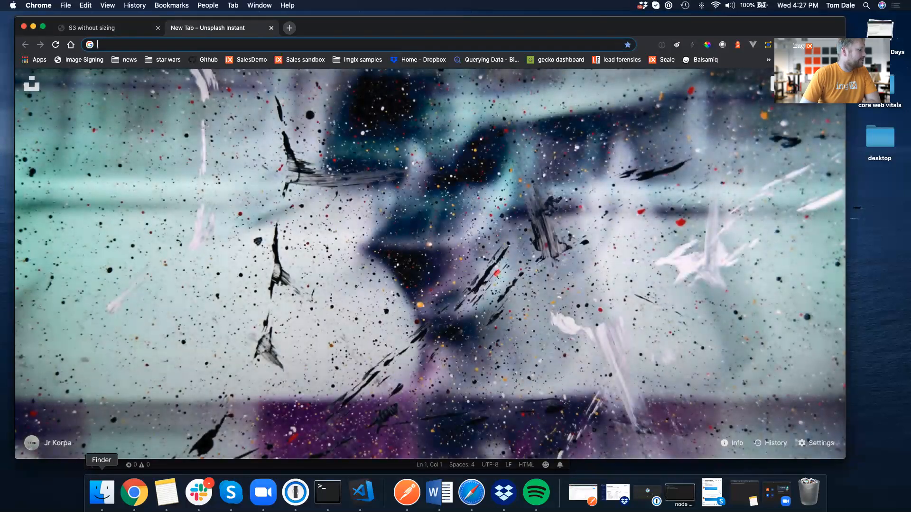
pyautogui.click(101, 494)
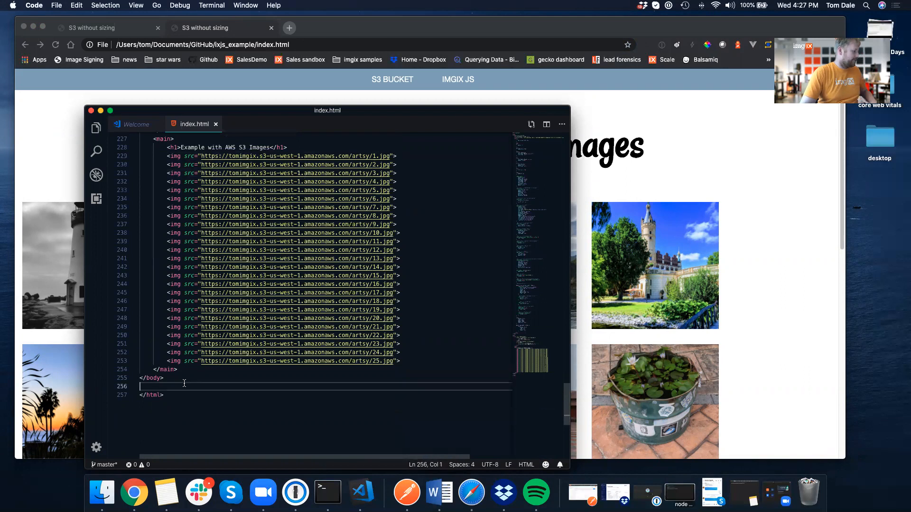
pyautogui.write('<script></script>')
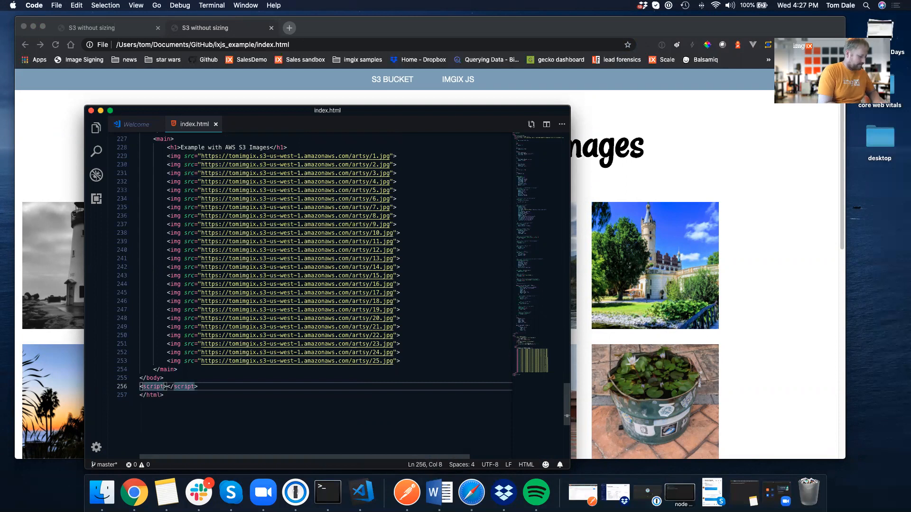
pyautogui.write('src')
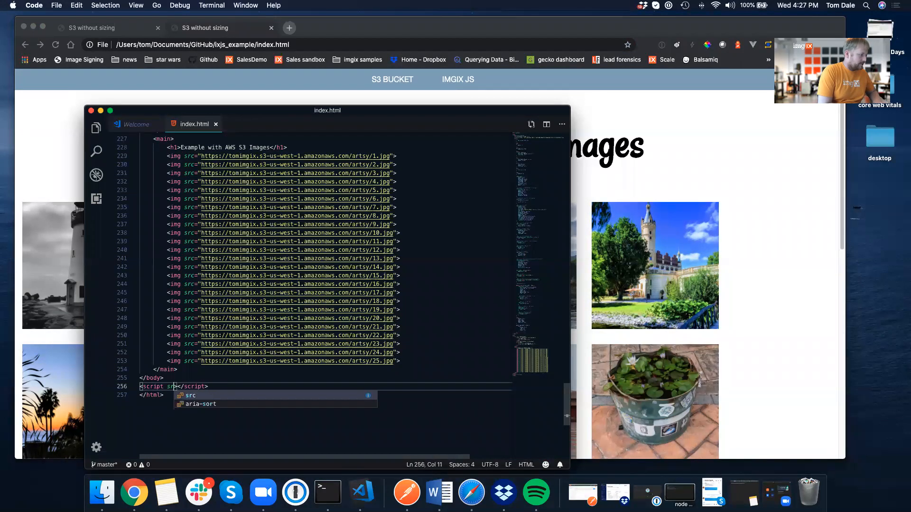
pyautogui.write('type=')
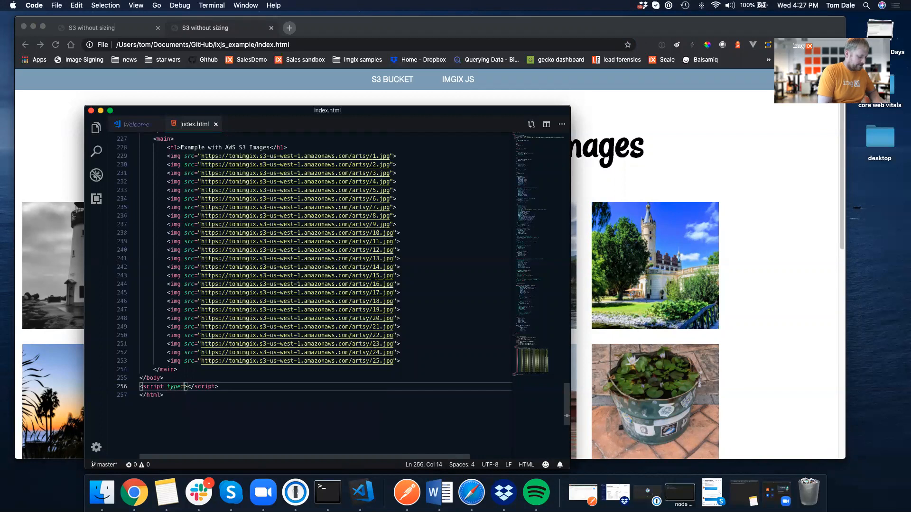
pyautogui.write('text/javascript" s>')
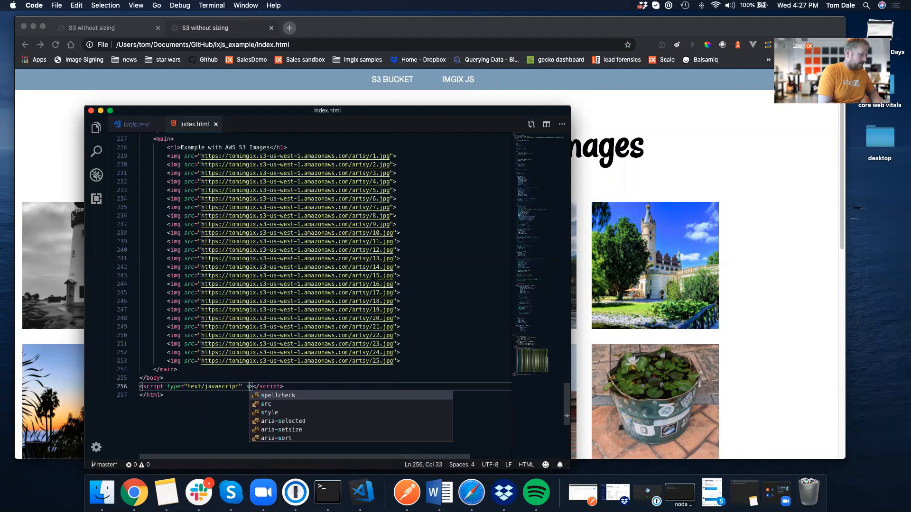
pyautogui.write('src="https://tom.imgix.net')
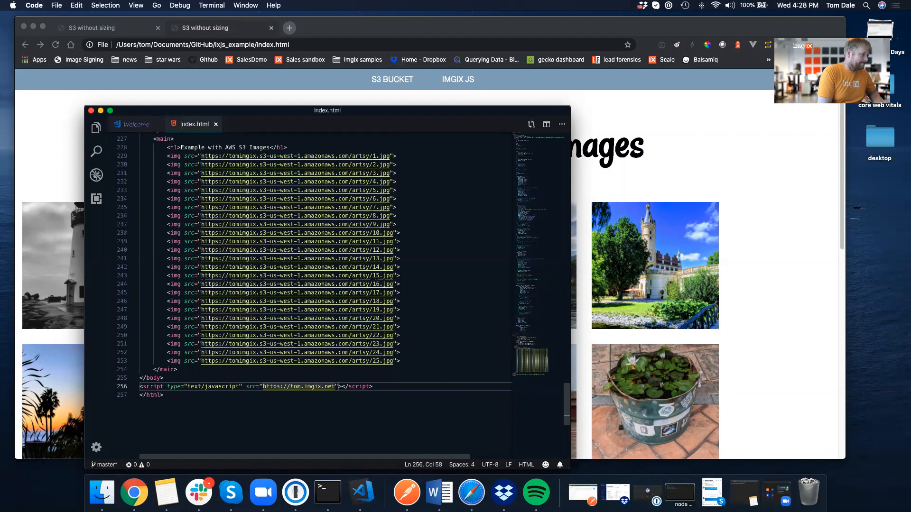
pyautogui.write('/imgix')
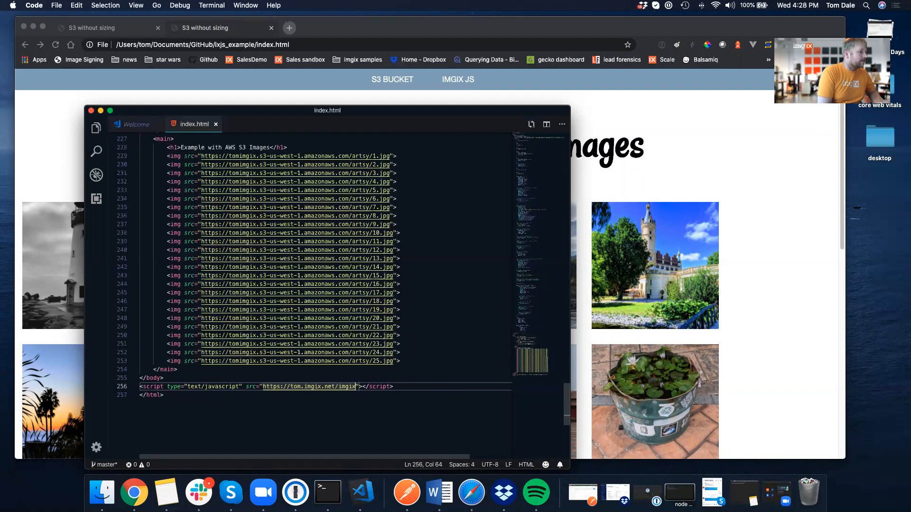
pyautogui.write('.js')
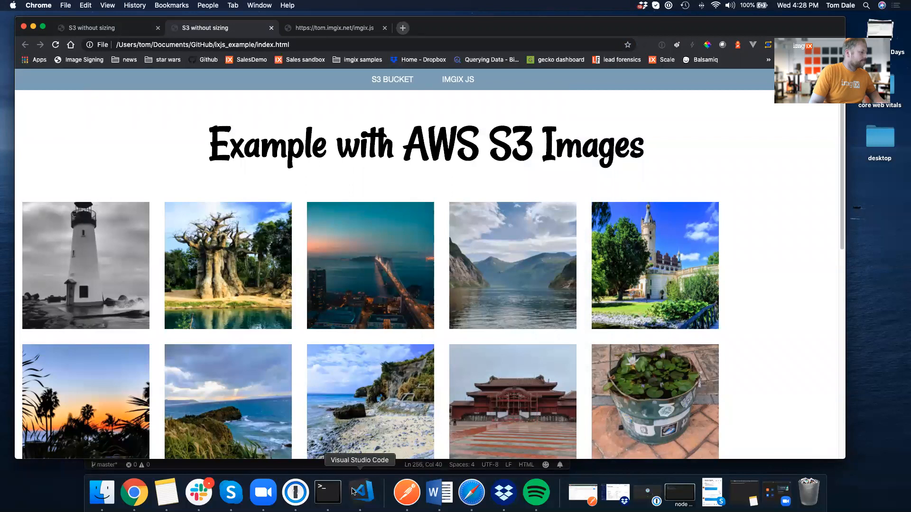
# Replace 'AWS S3' in the h1 heading with 'imgix with imgix.js'.
pyautogui.click(361, 493)
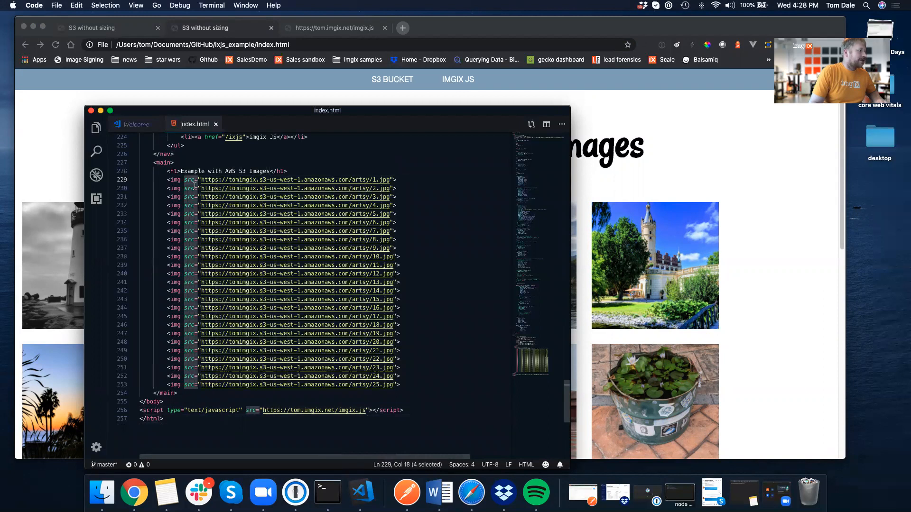
pyautogui.click(224, 214)
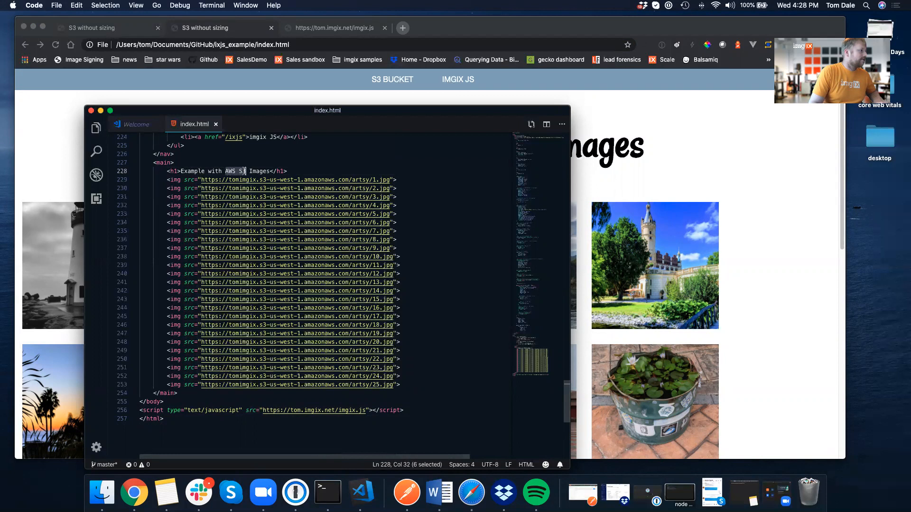
pyautogui.write('imgix')
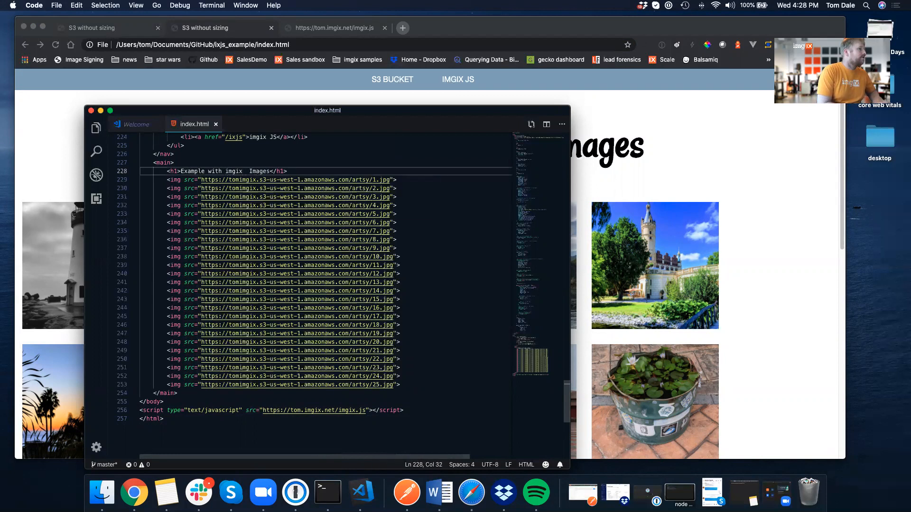
pyautogui.write('with imgix.js')
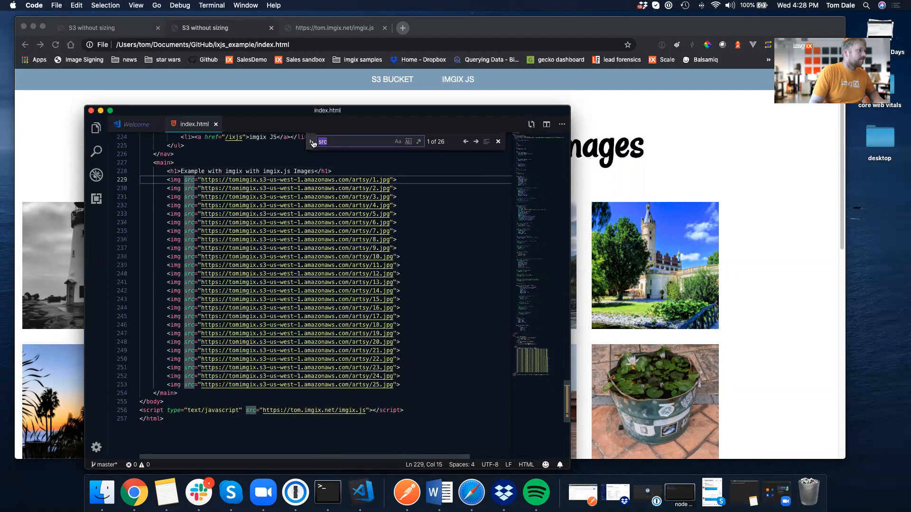
pyautogui.click(313, 148)
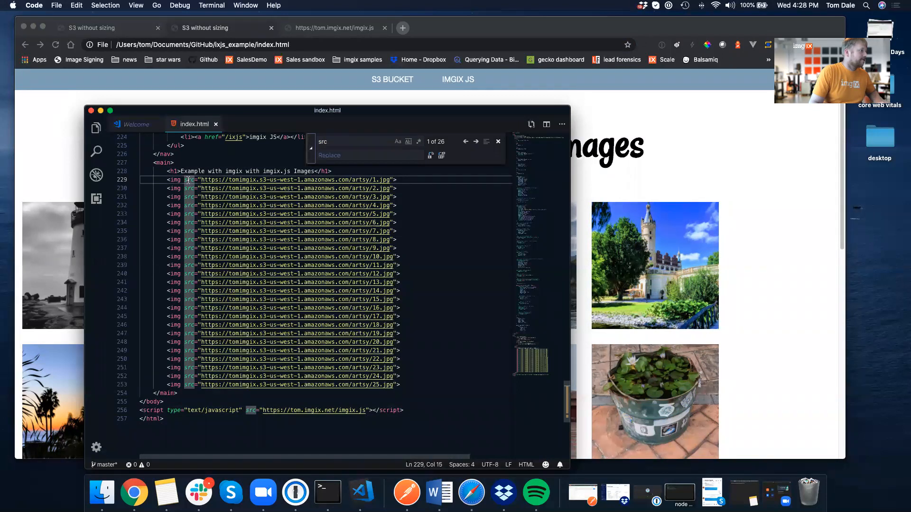
pyautogui.moveTo(195, 179); pyautogui.dragTo(340, 179)
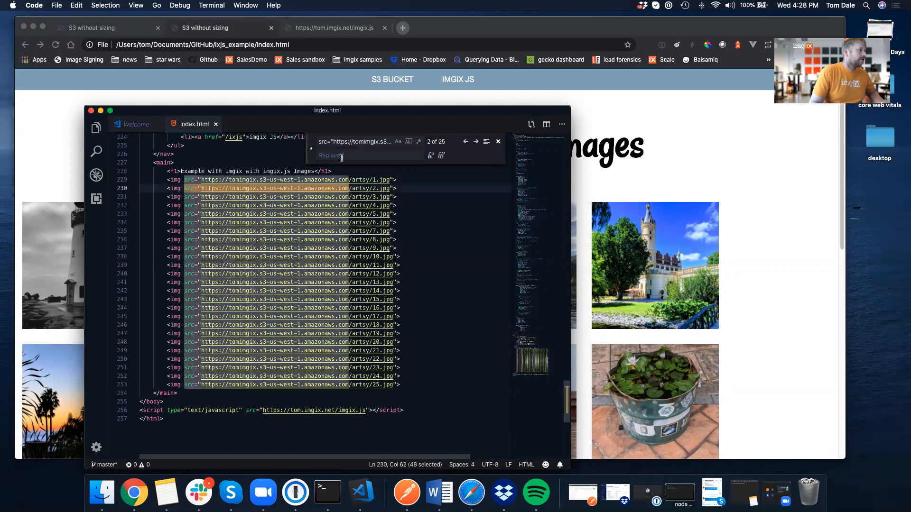
pyautogui.write('ix-')
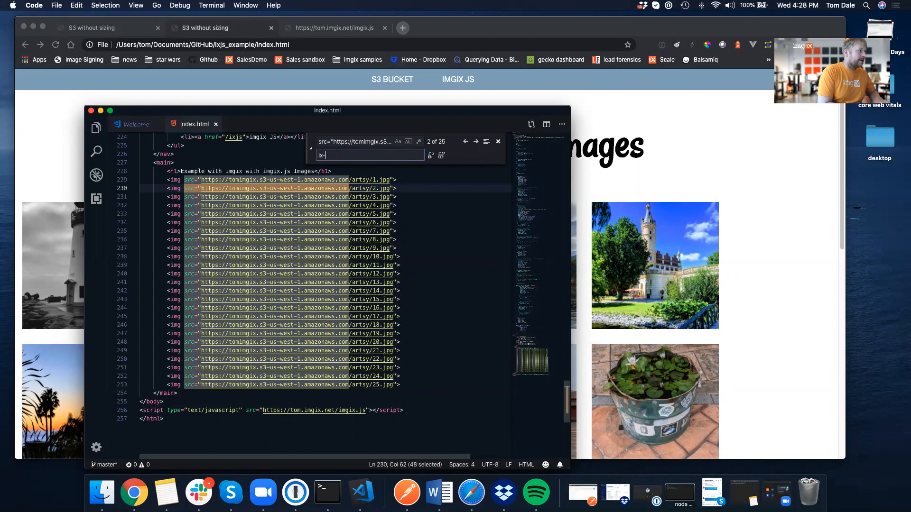
pyautogui.write('src=')
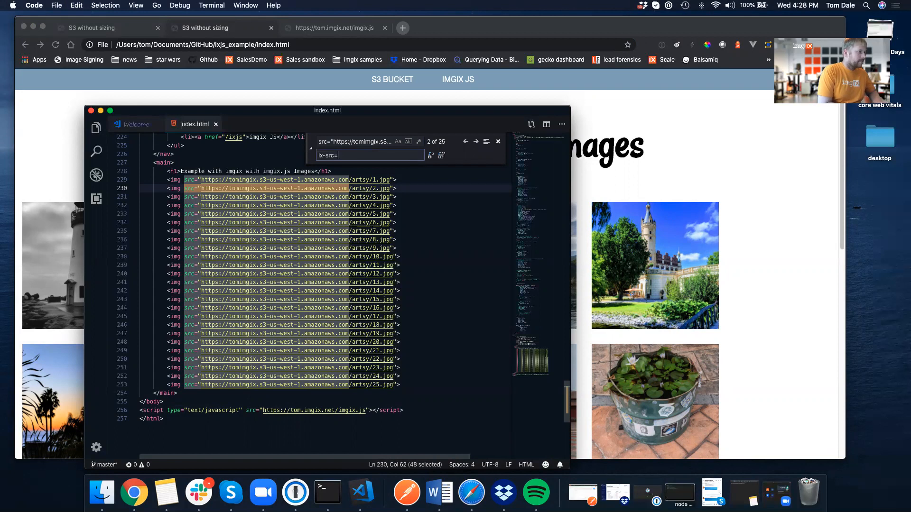
pyautogui.write('"https://tom.imgix.net')
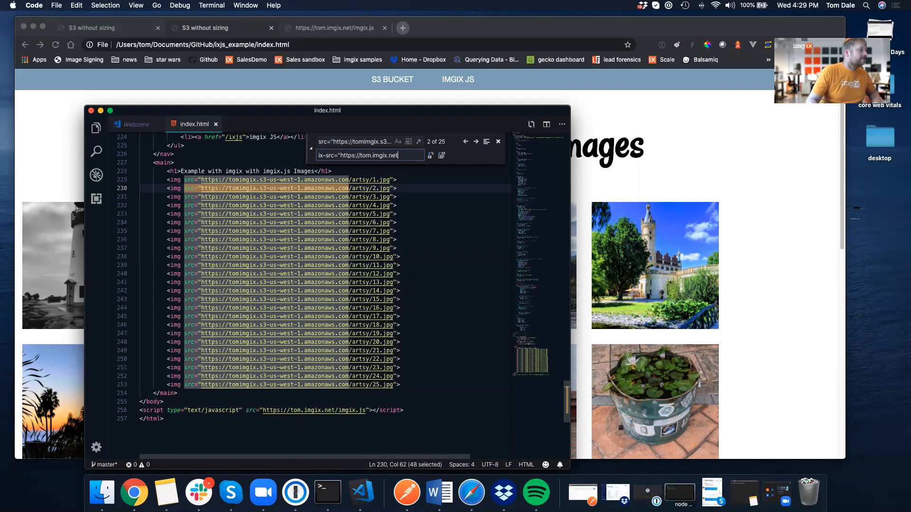
pyautogui.click(442, 155)
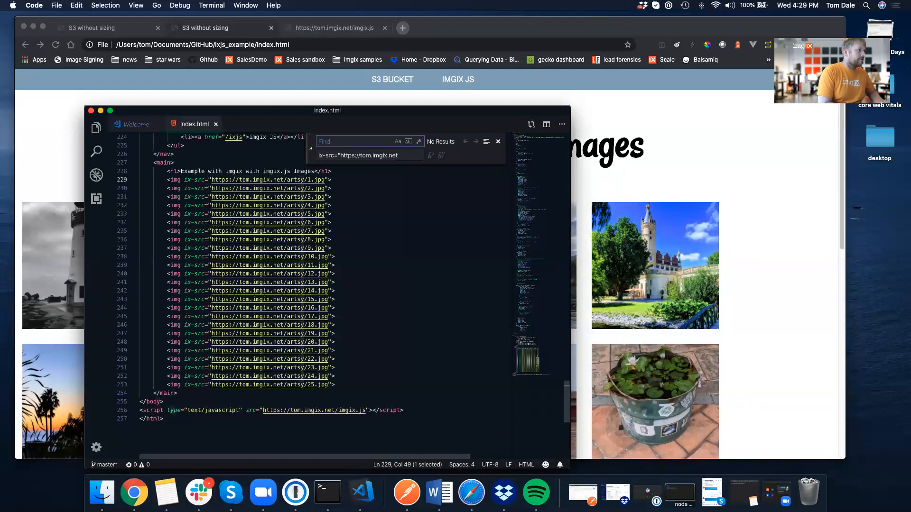
# Replace every .jpg with .jpg?auto=format,compress&cs=tinysrgb&fit=crop.
pyautogui.write('.jpg?')
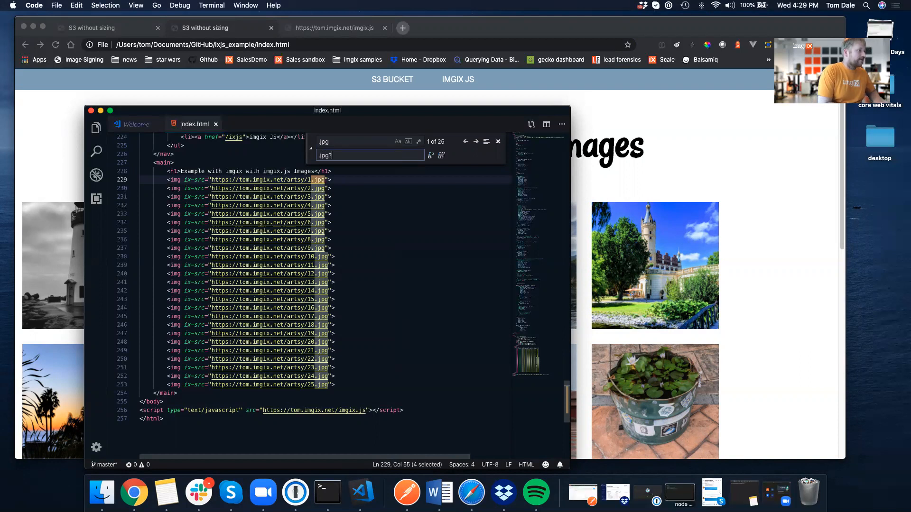
pyautogui.write('auto=format,compress&')
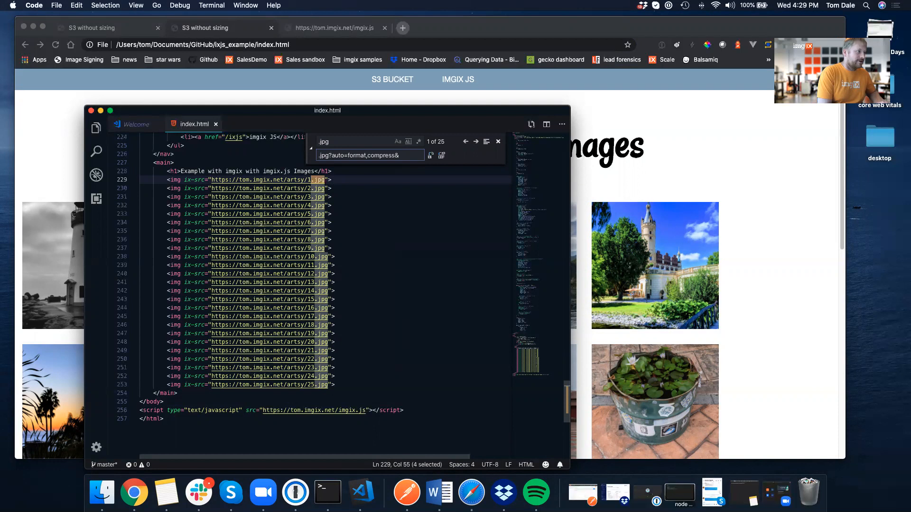
pyautogui.write('cs=')
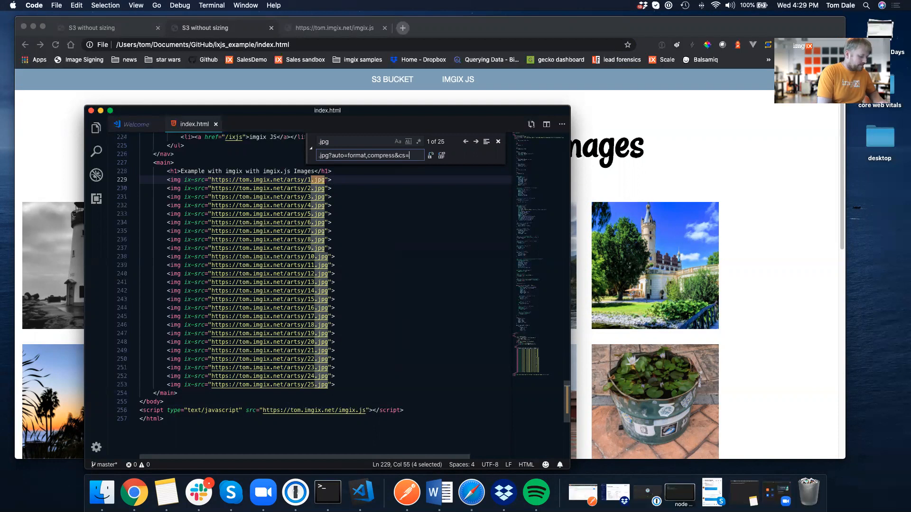
pyautogui.write('tinysrgb&fit=c')
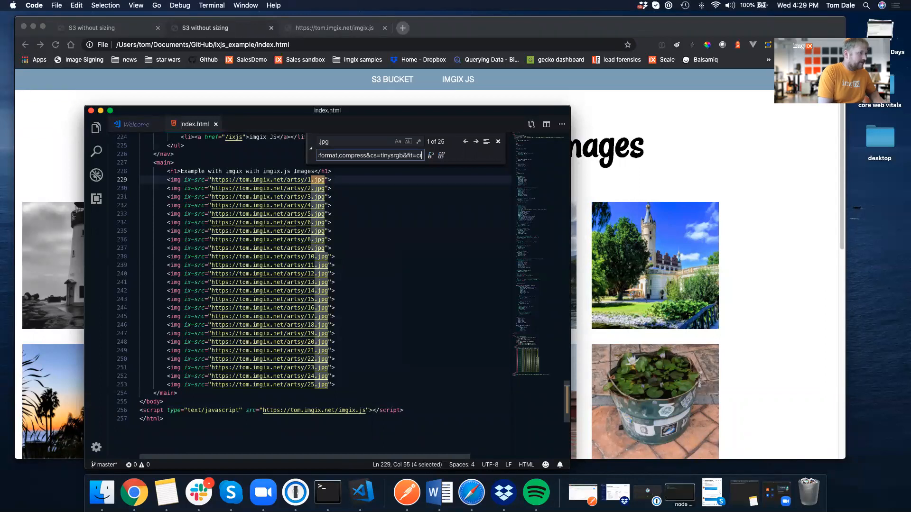
pyautogui.write('rop')
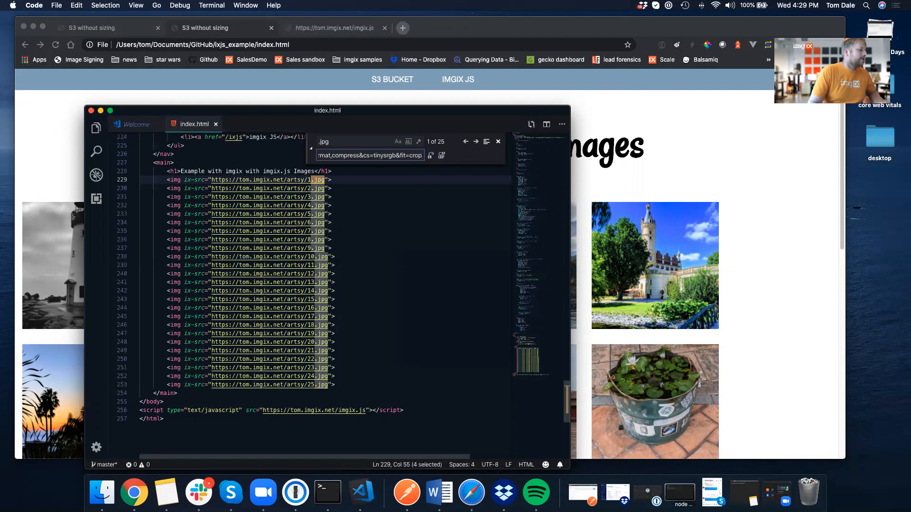
pyautogui.click(442, 155)
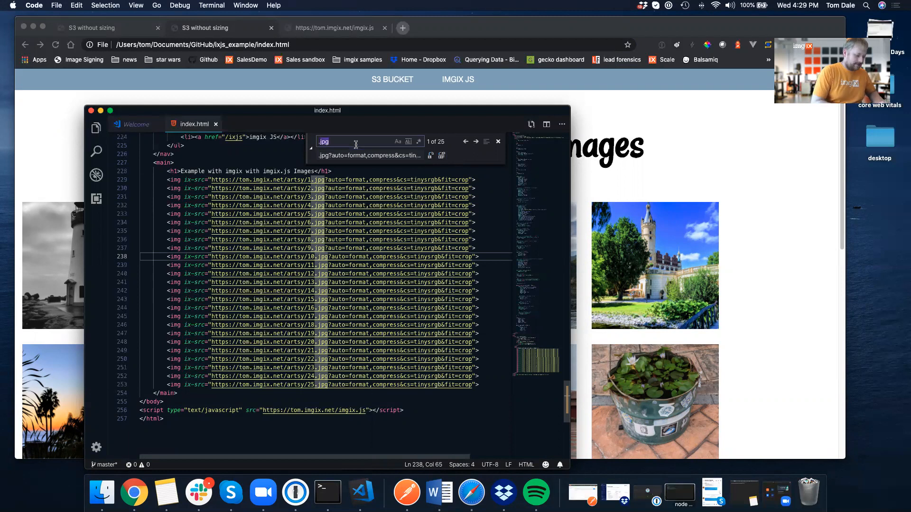
# Append sizes="(max-width: 1240px) 50vw, 300px" after each fit=crop image URL.
pyautogui.write('crop')
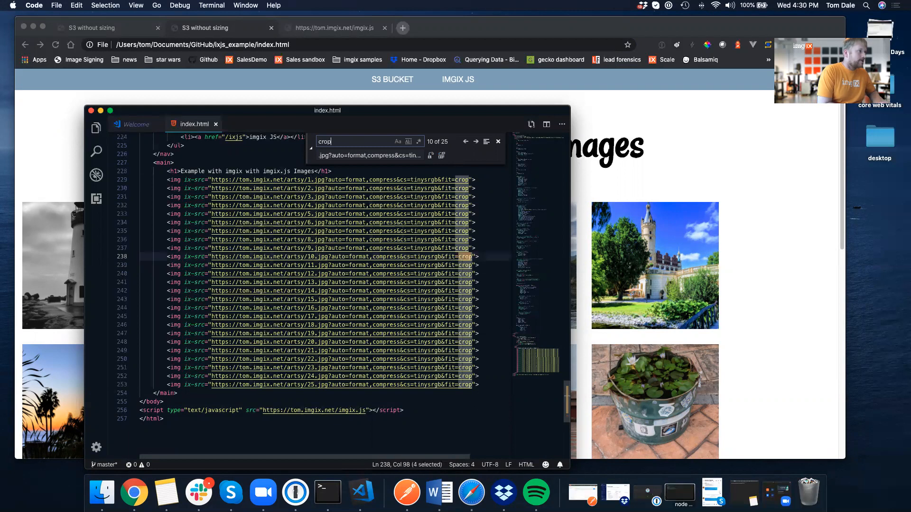
pyautogui.write('"')
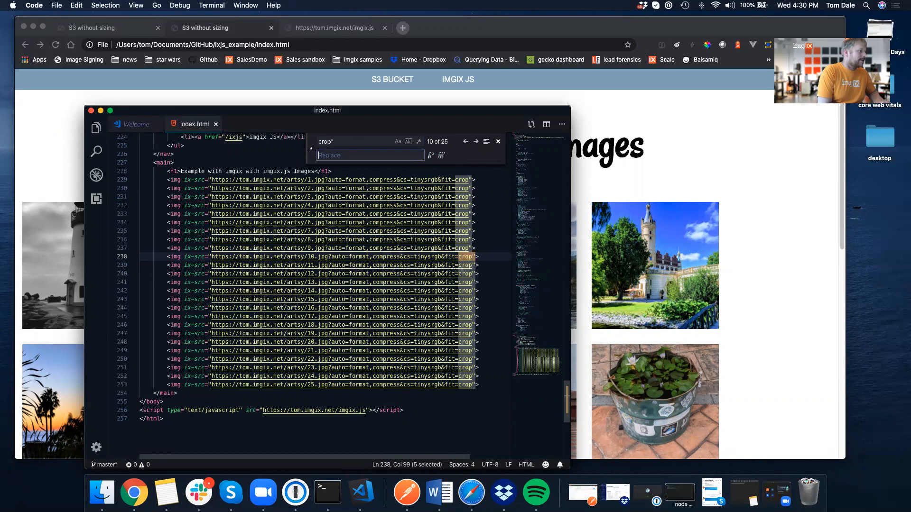
pyautogui.write('crop')
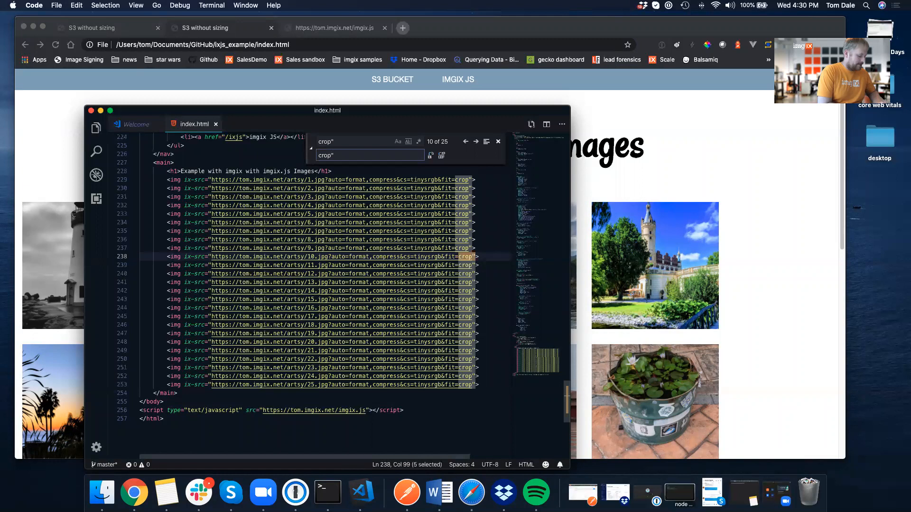
pyautogui.write('sizes="')
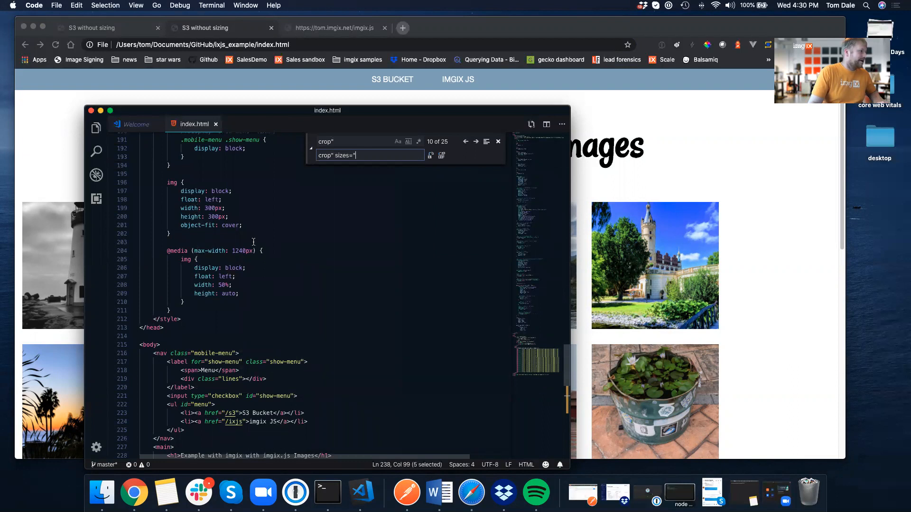
pyautogui.write('(max')
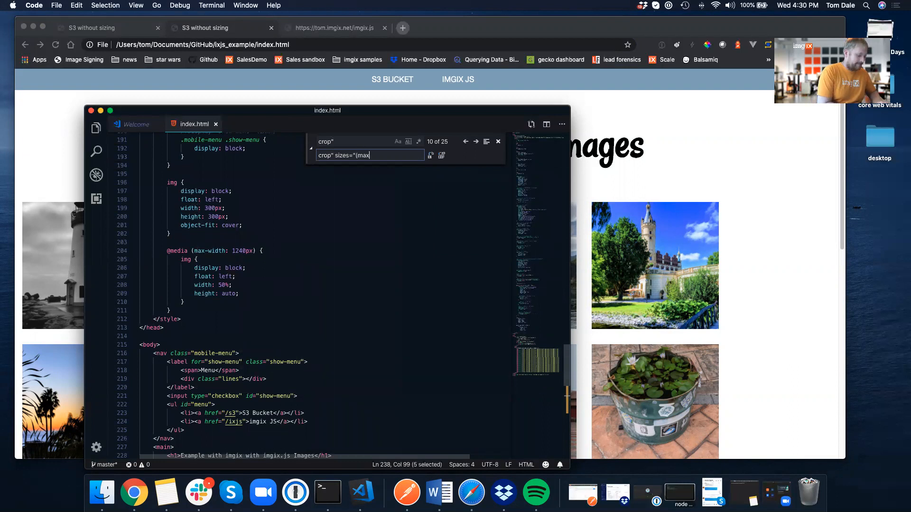
pyautogui.write('-width:')
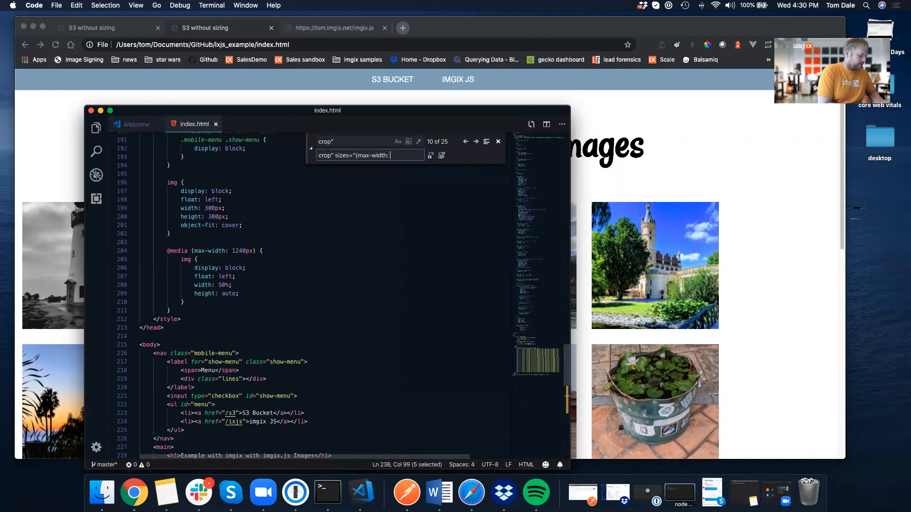
pyautogui.write('1240')
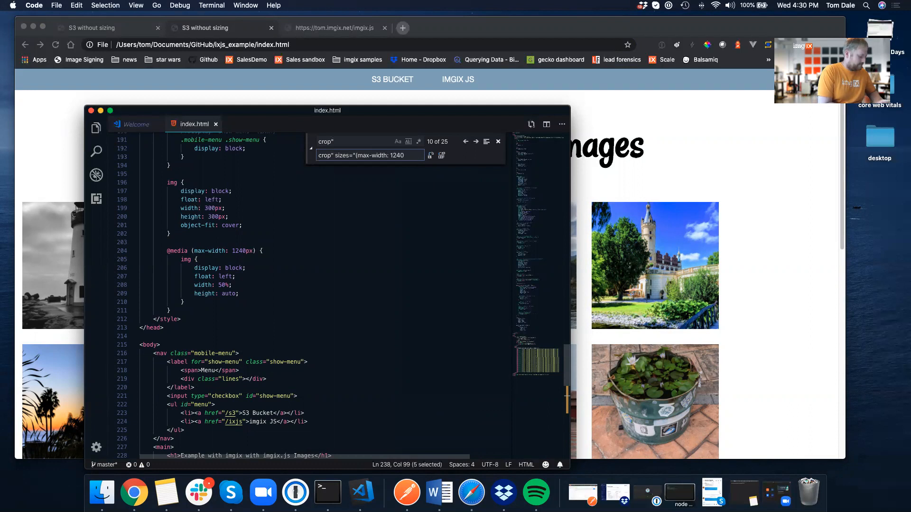
pyautogui.write('px')
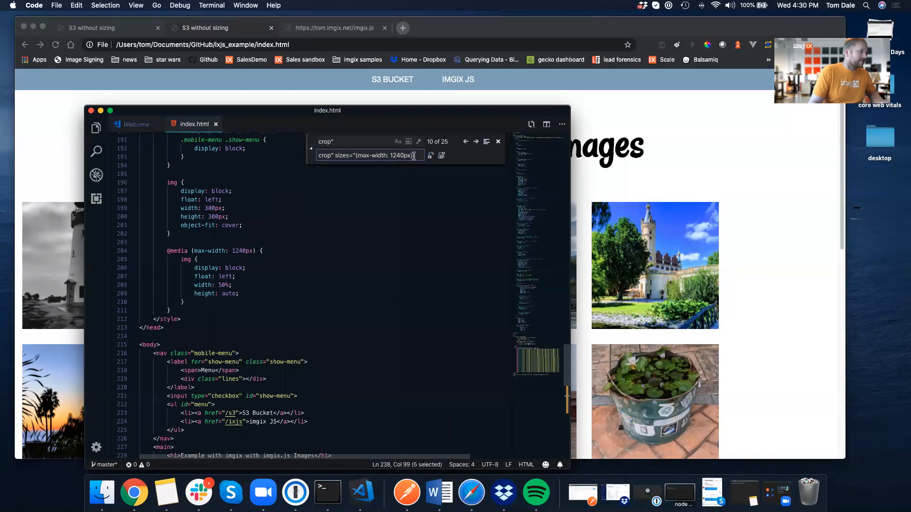
pyautogui.write('50vw')
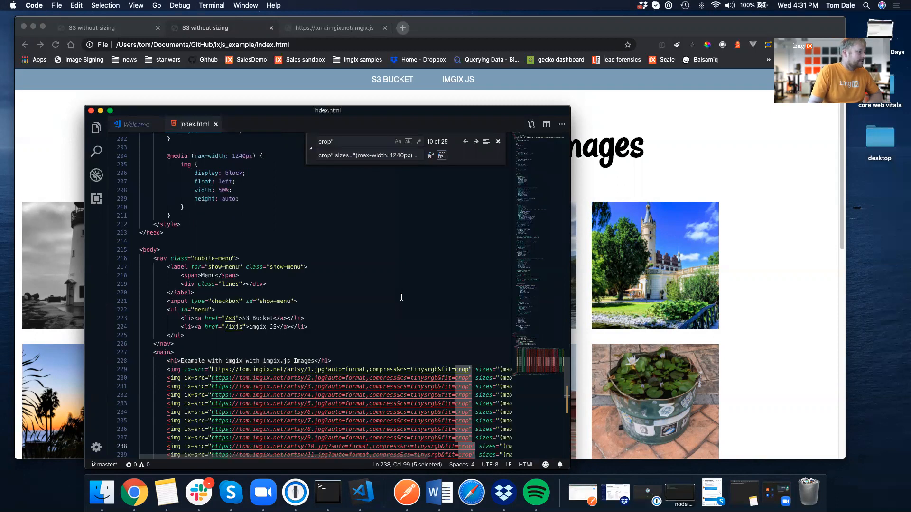
pyautogui.scroll(-3)
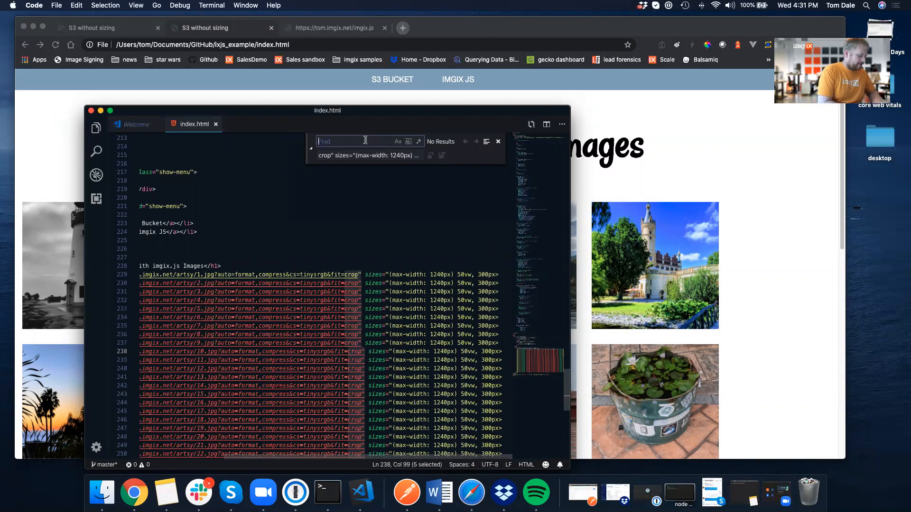
pyautogui.write('300px')
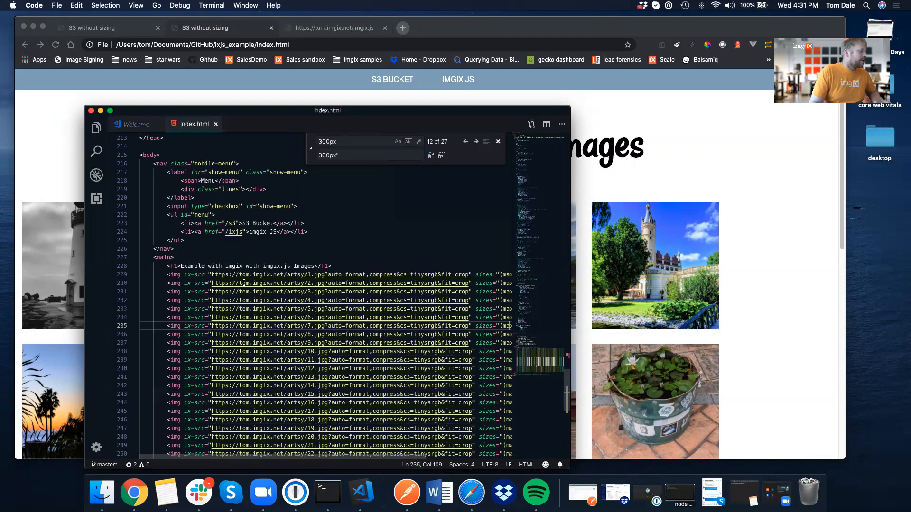
# Reload the imgix.js gallery in Chrome and inspect the page heading.
pyautogui.click(498, 141)
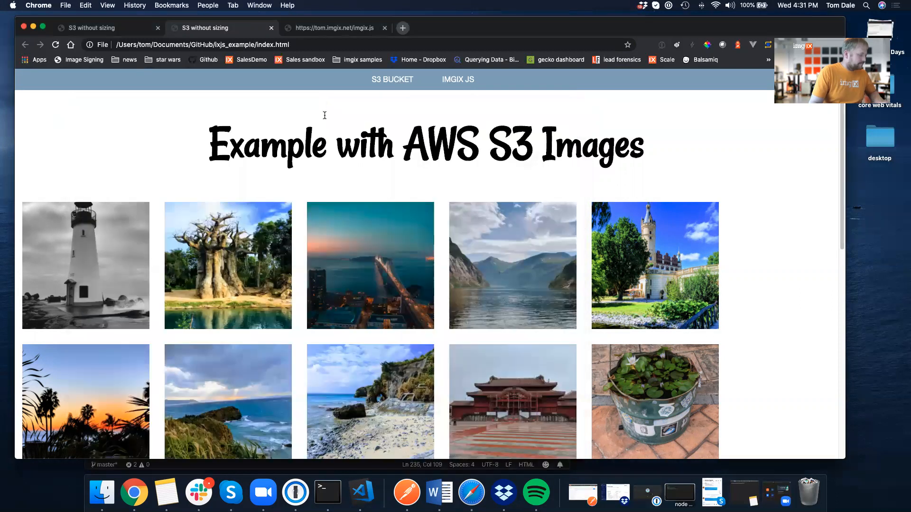
pyautogui.click(458, 80)
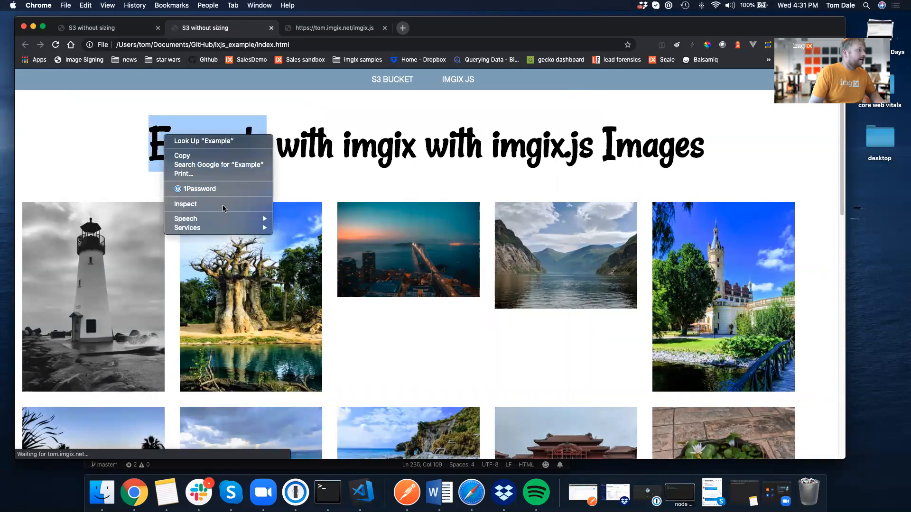
pyautogui.click(185, 204)
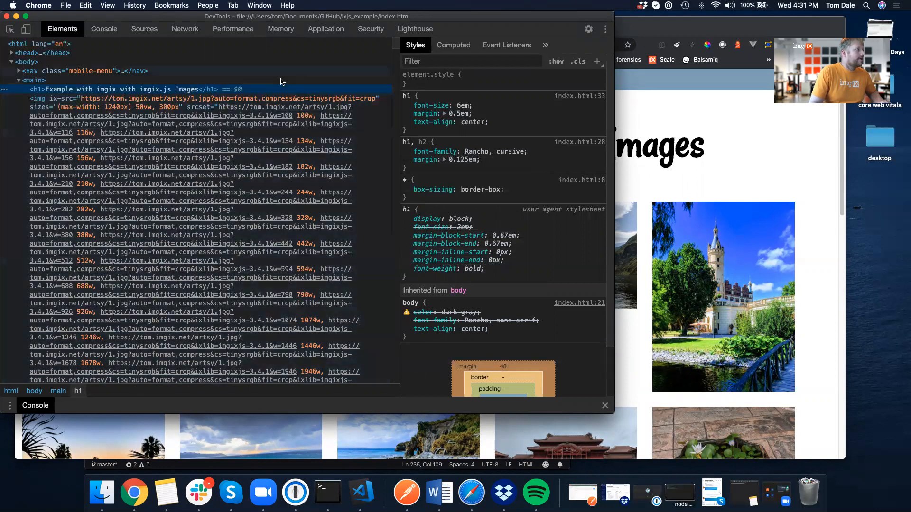
# Record the gallery's network load: 29 requests, 622 kB transferred, 347 ms.
pyautogui.click(185, 29)
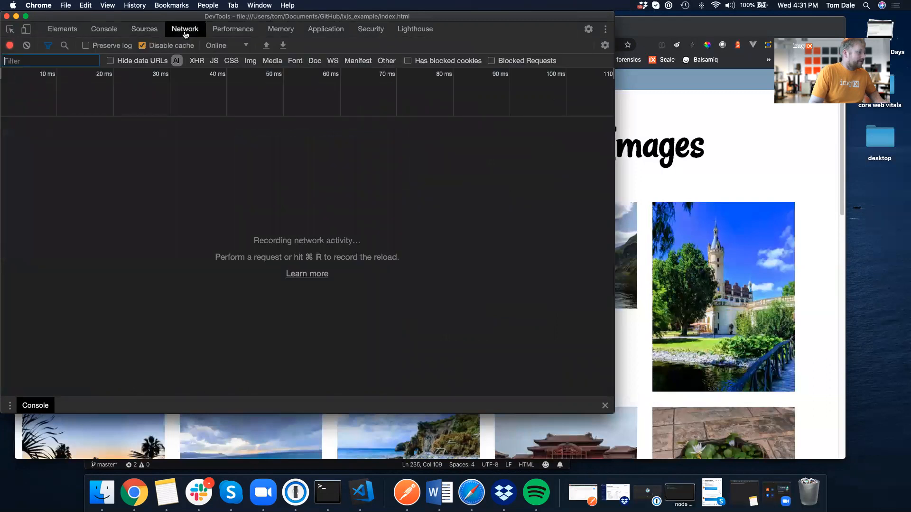
pyautogui.press('cmd+r')
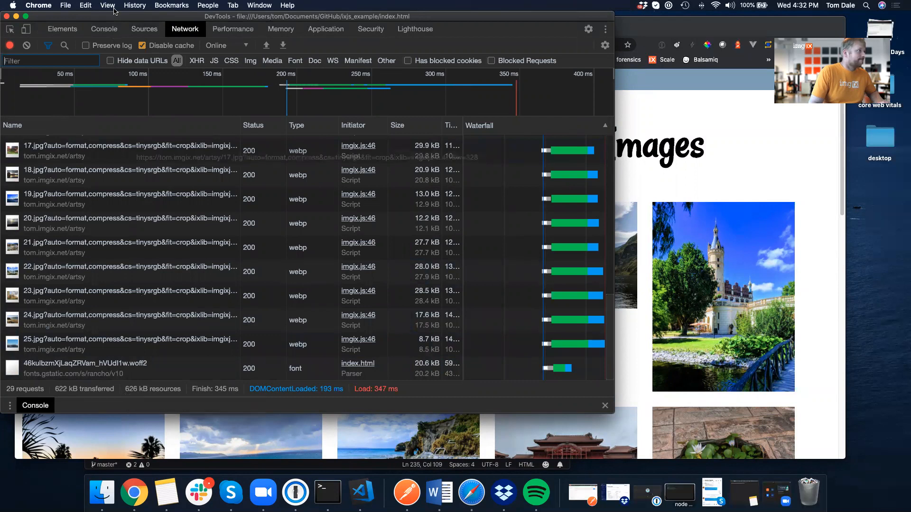
pyautogui.click(148, 46)
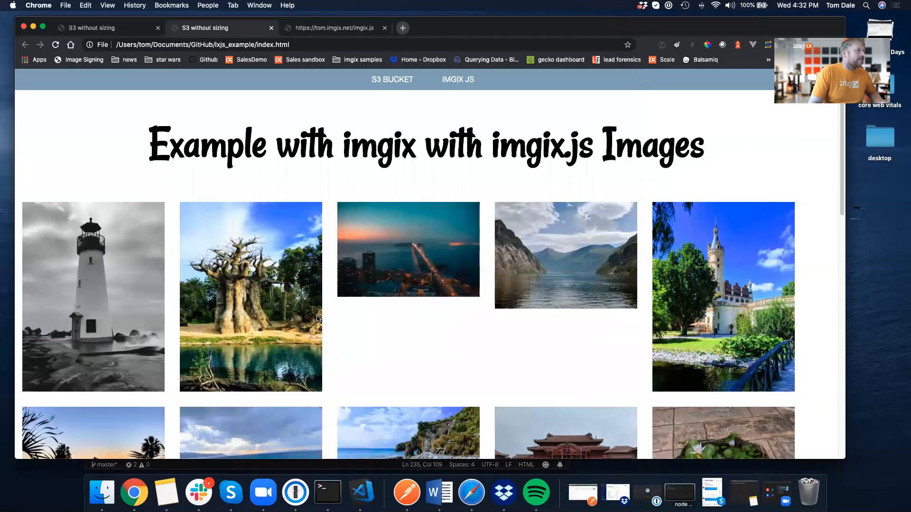
pyautogui.click(90, 28)
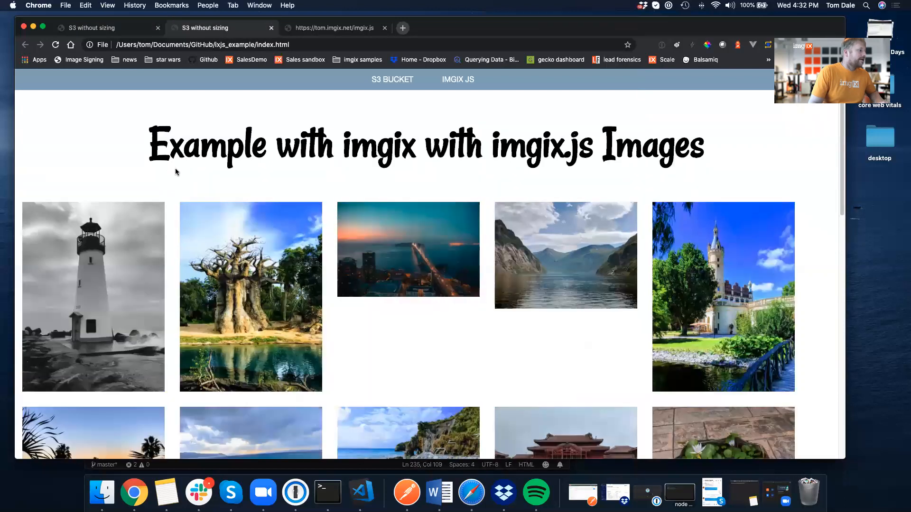
pyautogui.click(361, 494)
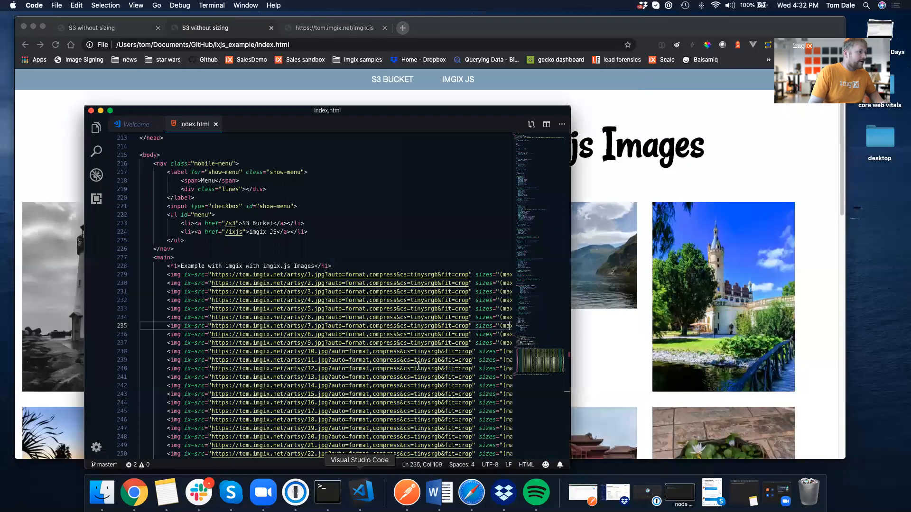
pyautogui.moveTo(451, 274)
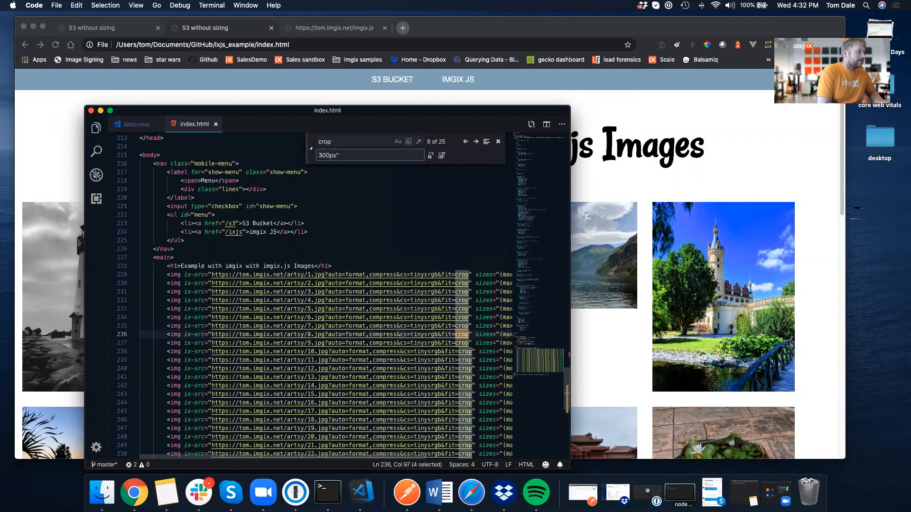
# Replace every 'crop' with 'crop&ar=1:1' across the gallery image URLs.
pyautogui.write('crop&ar:')
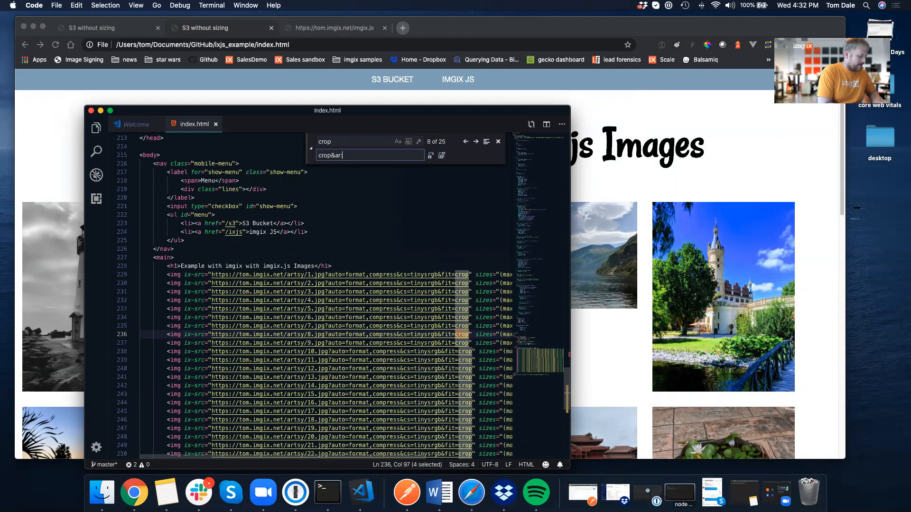
pyautogui.write('1')
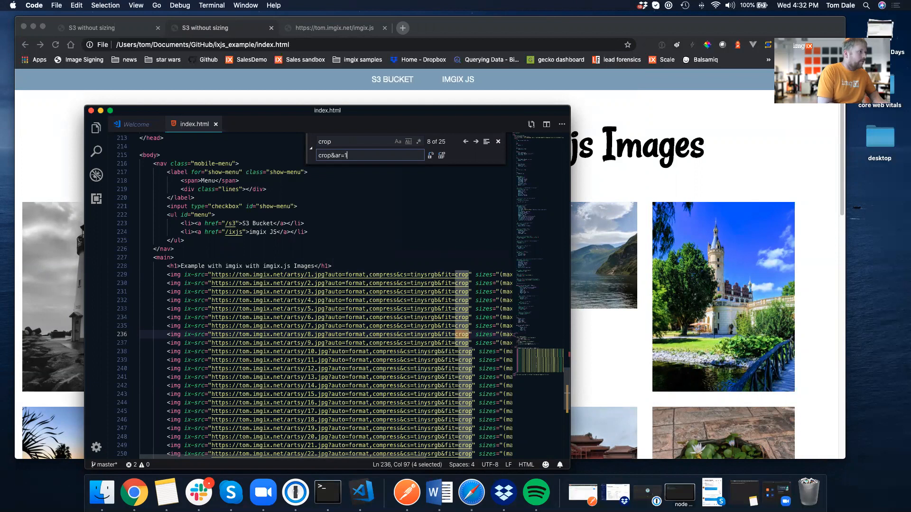
pyautogui.write(':1')
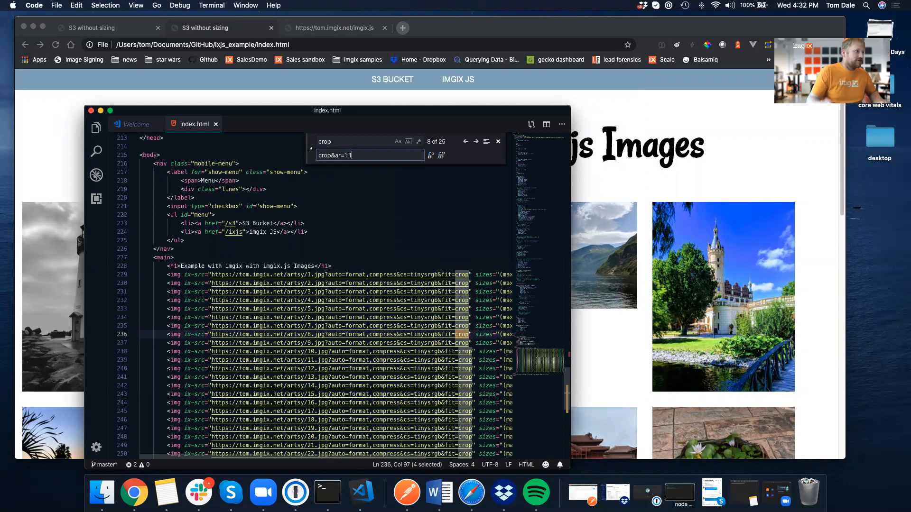
pyautogui.click(442, 155)
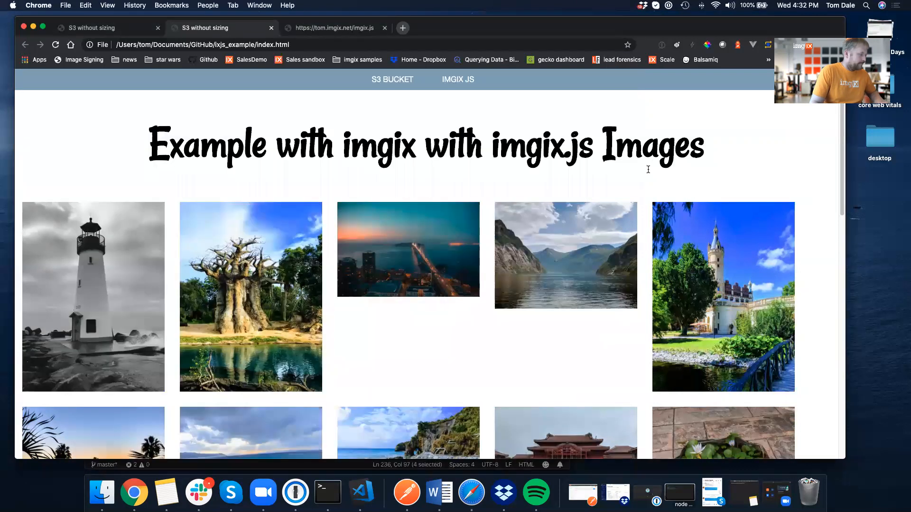
# Scroll through the square imgix gallery, then move to the original S3 gallery.
pyautogui.scroll(-3)
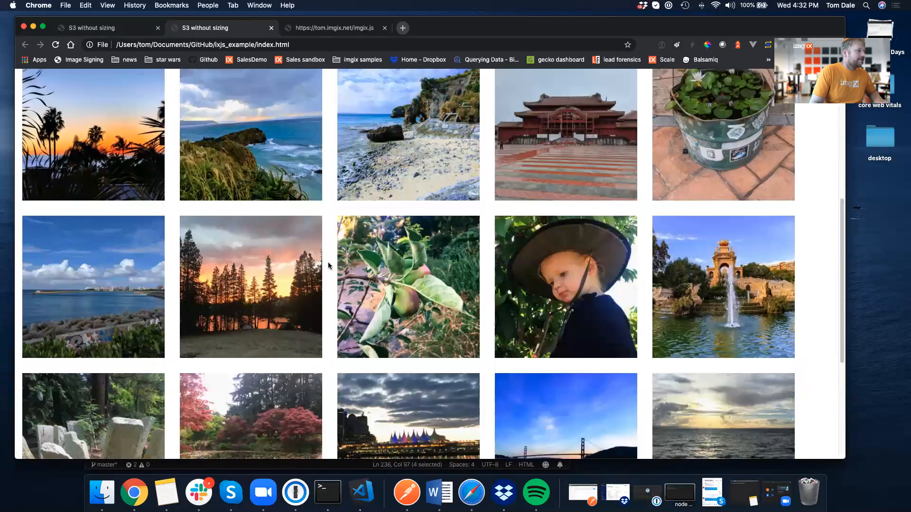
pyautogui.scroll(3)
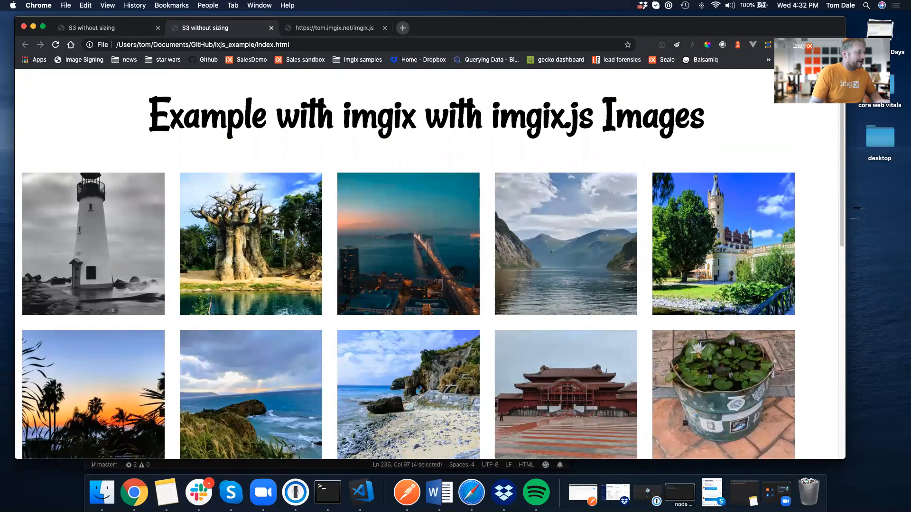
pyautogui.rightClick(276, 236)
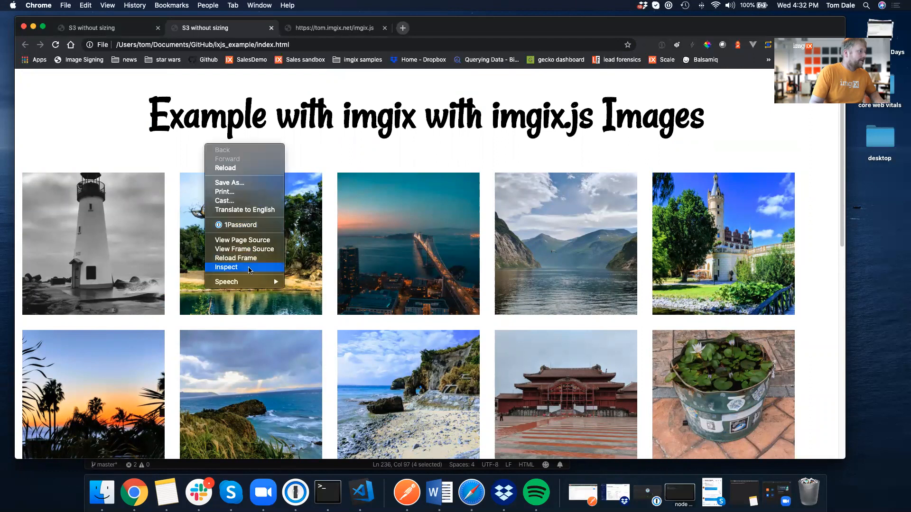
pyautogui.click(226, 268)
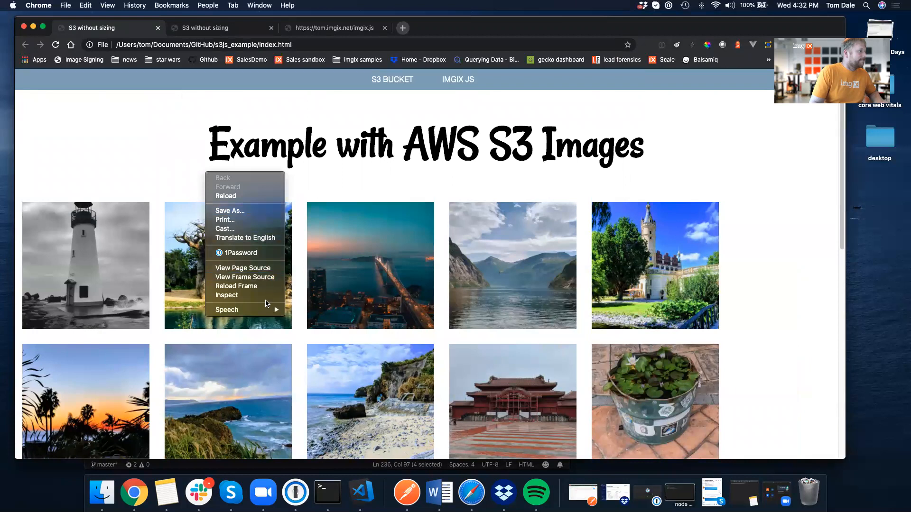
# Measure the S3 gallery's downloads at 28 requests and 69.0 MB, then return to imgix.
pyautogui.click(228, 295)
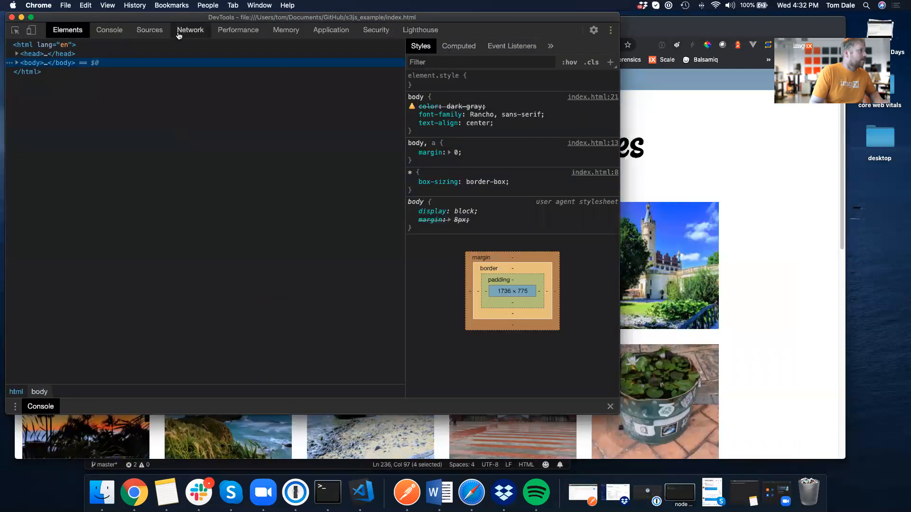
pyautogui.click(190, 29)
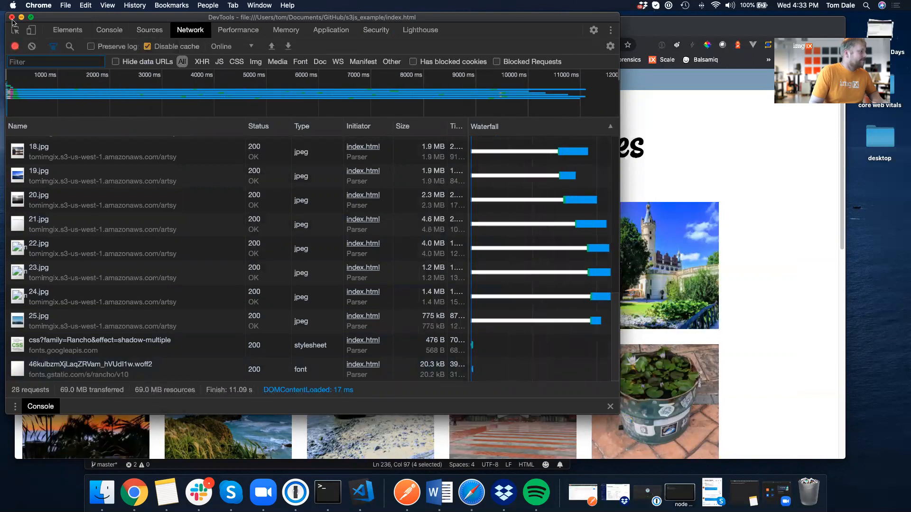
pyautogui.click(15, 18)
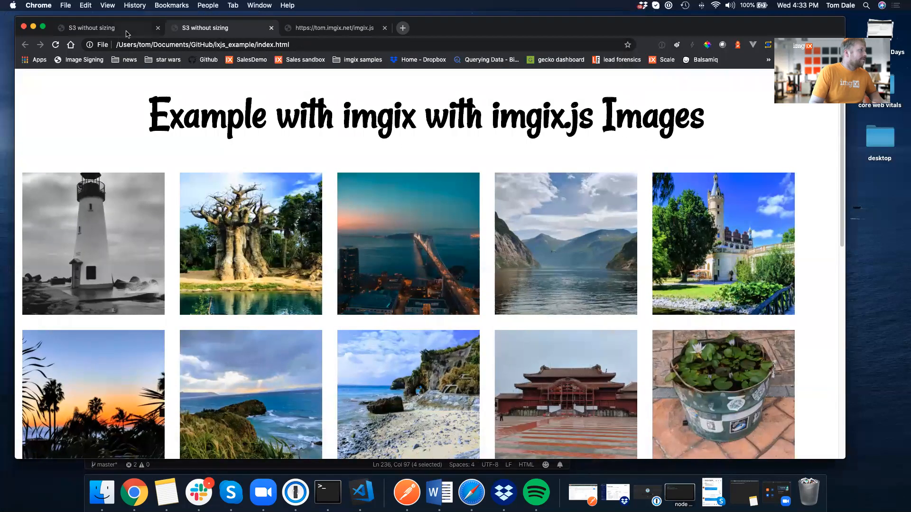
pyautogui.click(87, 28)
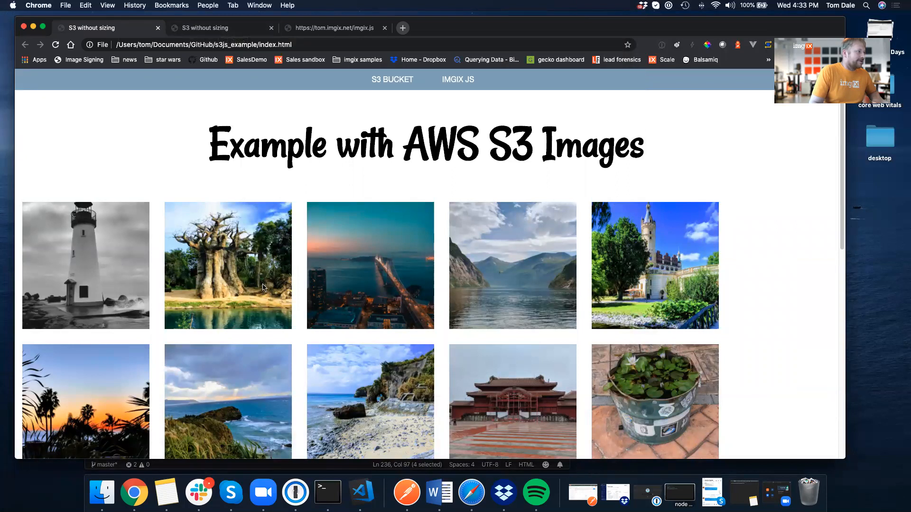
pyautogui.click(220, 27)
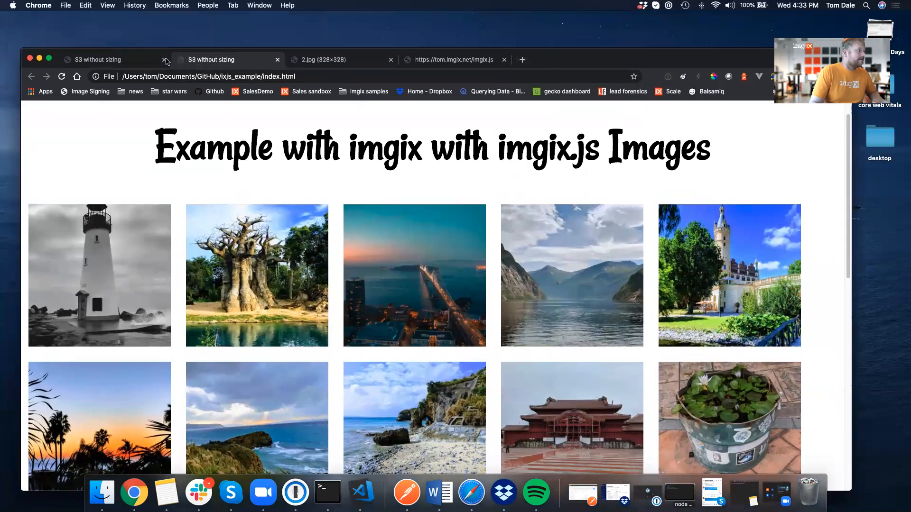
pyautogui.click(453, 59)
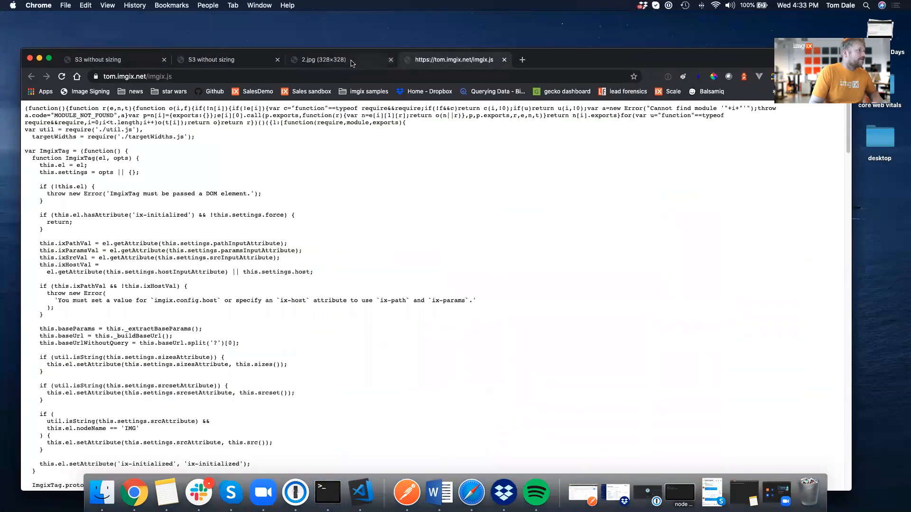
pyautogui.click(210, 59)
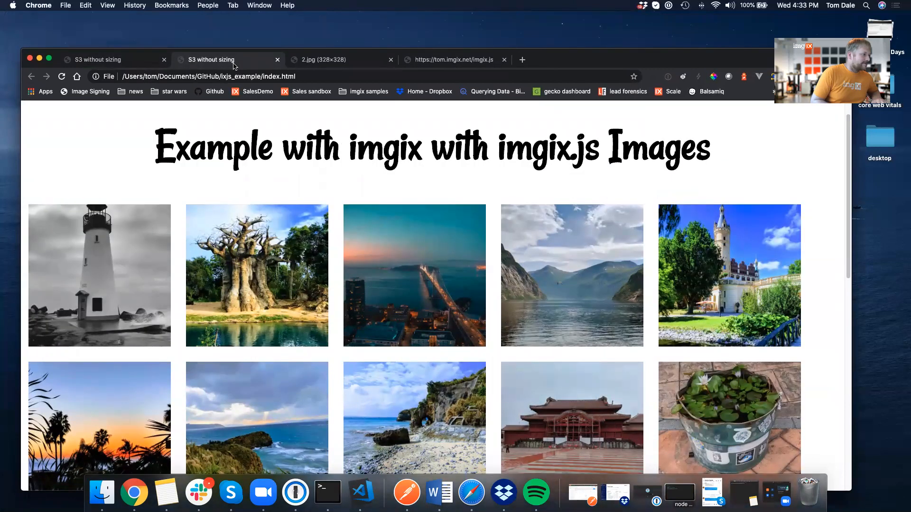
pyautogui.click(342, 59)
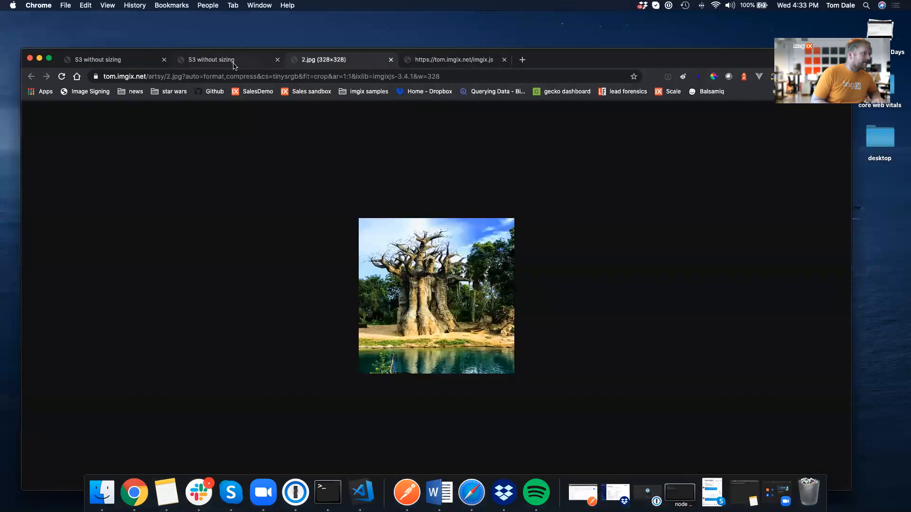
pyautogui.click(113, 60)
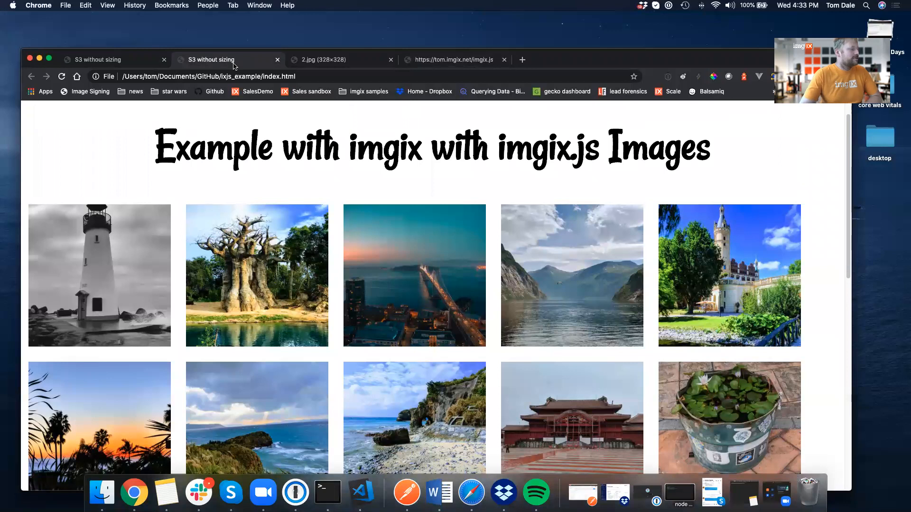
pyautogui.moveTo(289, 198)
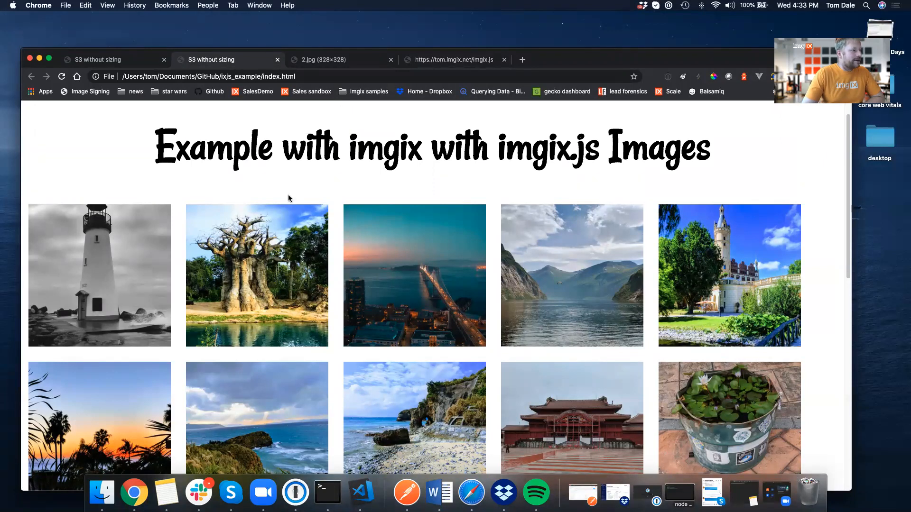